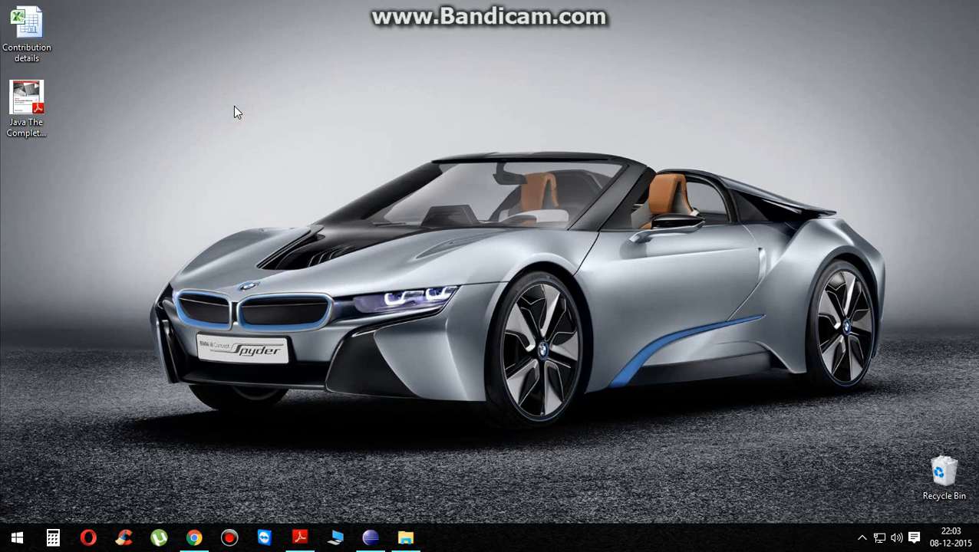
mouse_move(316, 488)
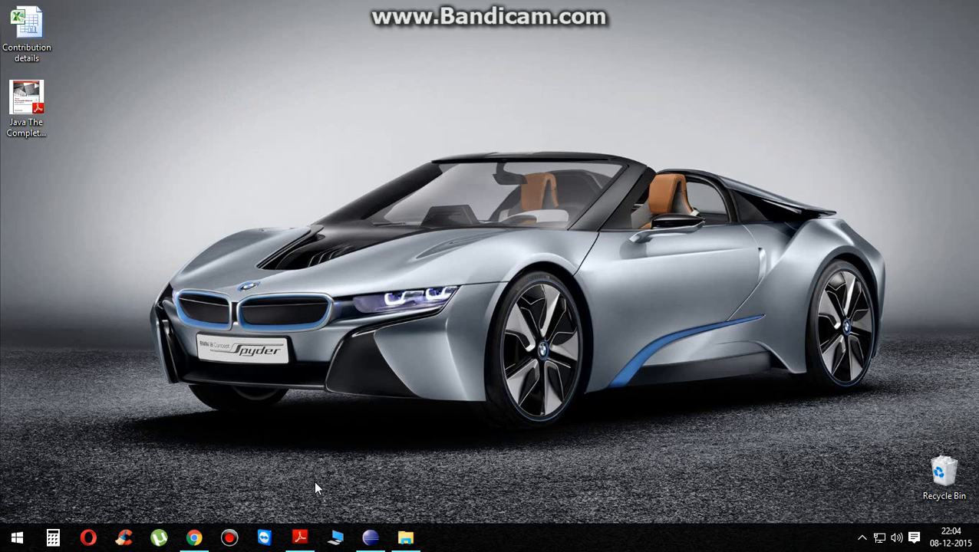
View This PC in File Explorer, showing drives C:, D: and Personal (E:) with 165 GB free
click(405, 533)
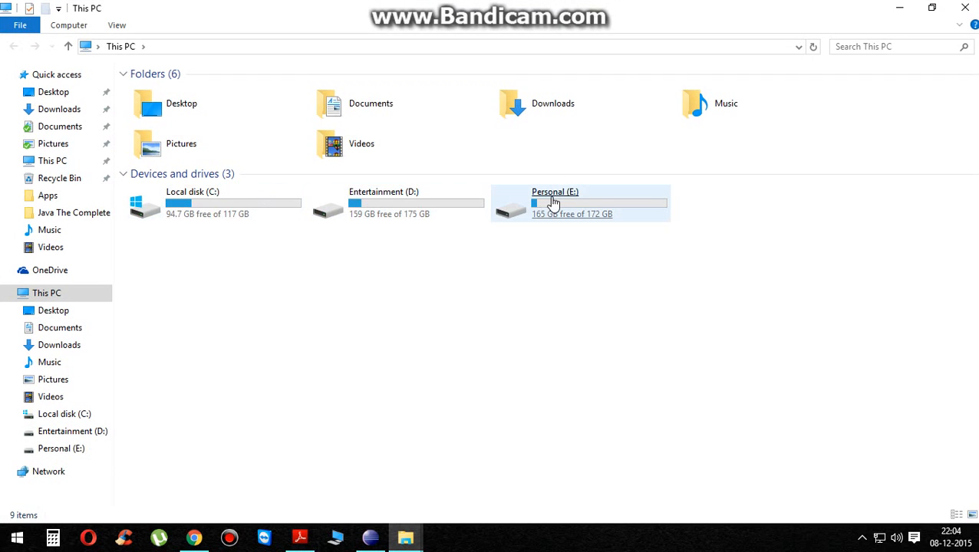
mouse_move(564, 222)
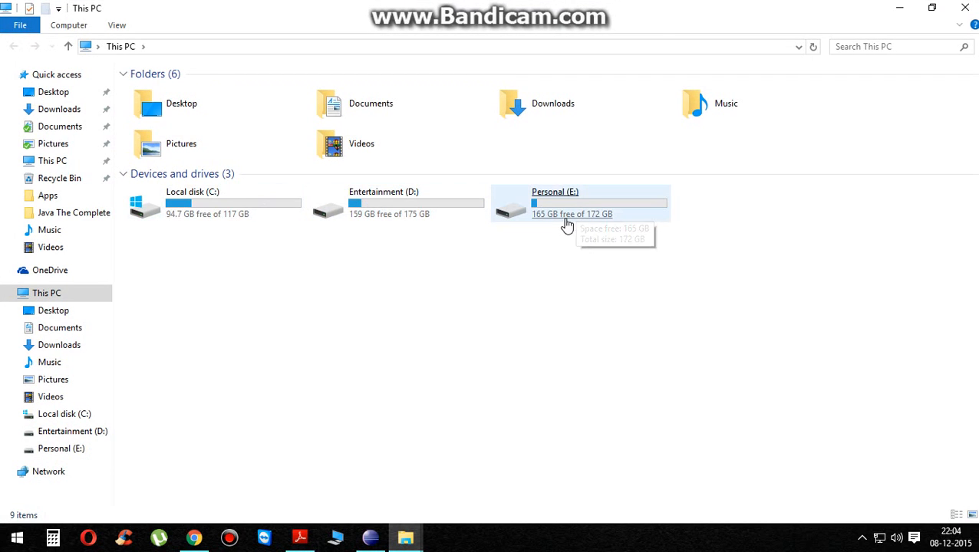
mouse_move(706, 224)
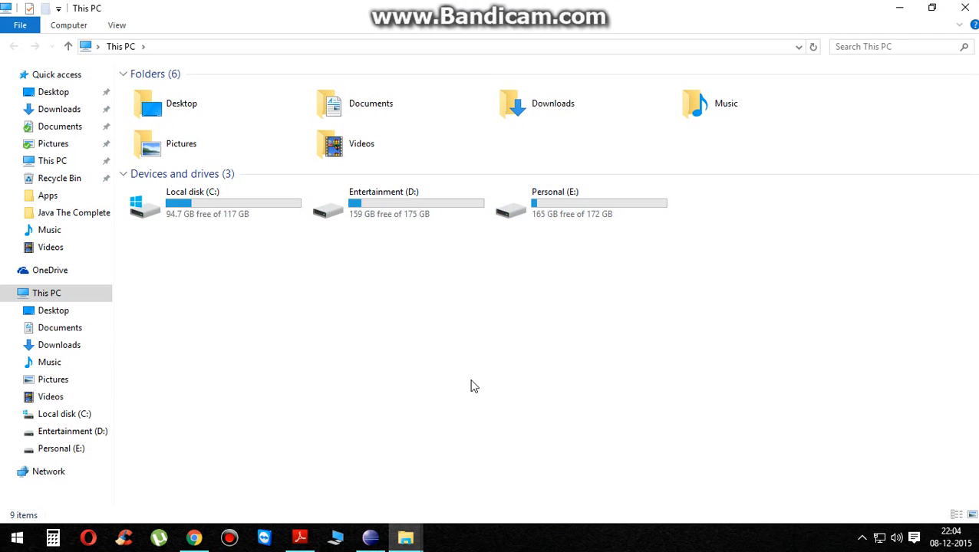
From the Google results in Chrome, reach FileHippo's EaseUS Partition Master Free 10.8 page
click(195, 537)
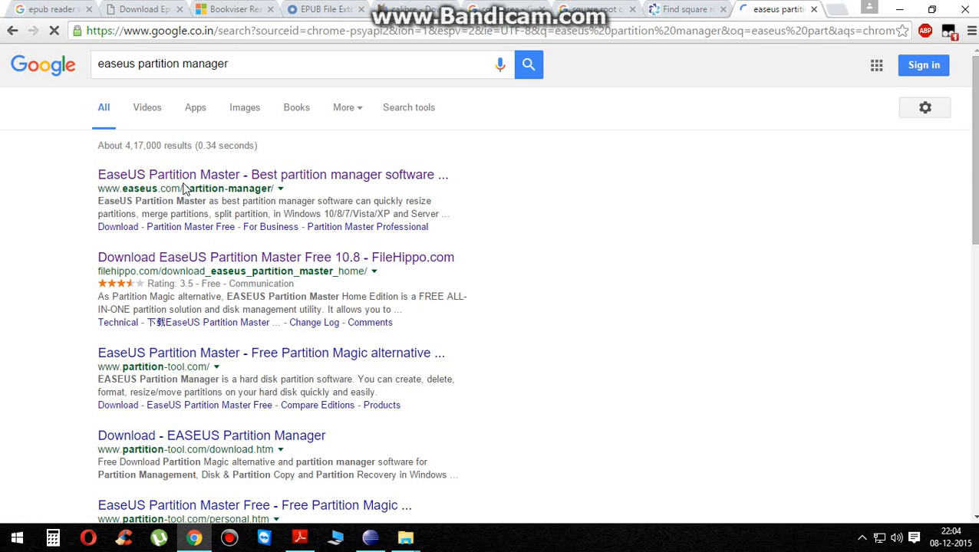
mouse_move(161, 261)
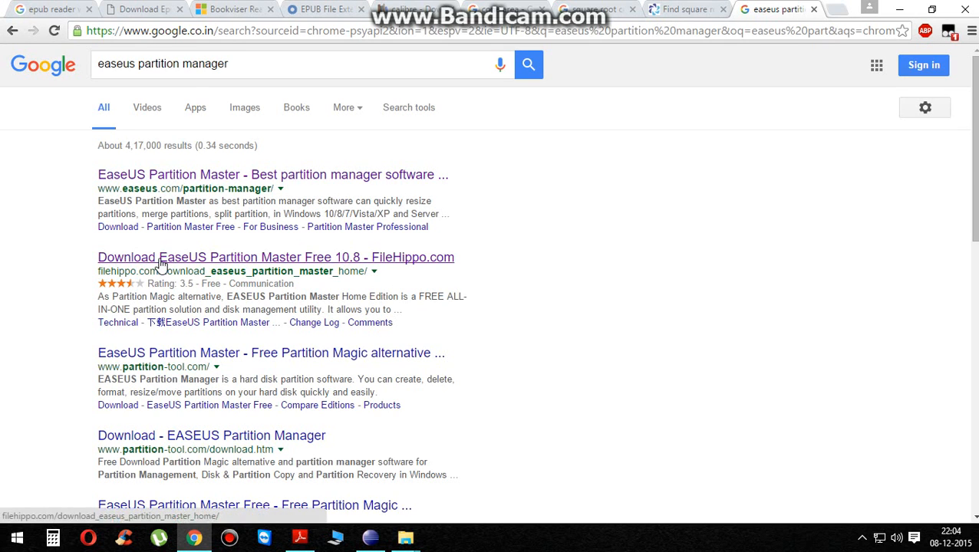
click(161, 257)
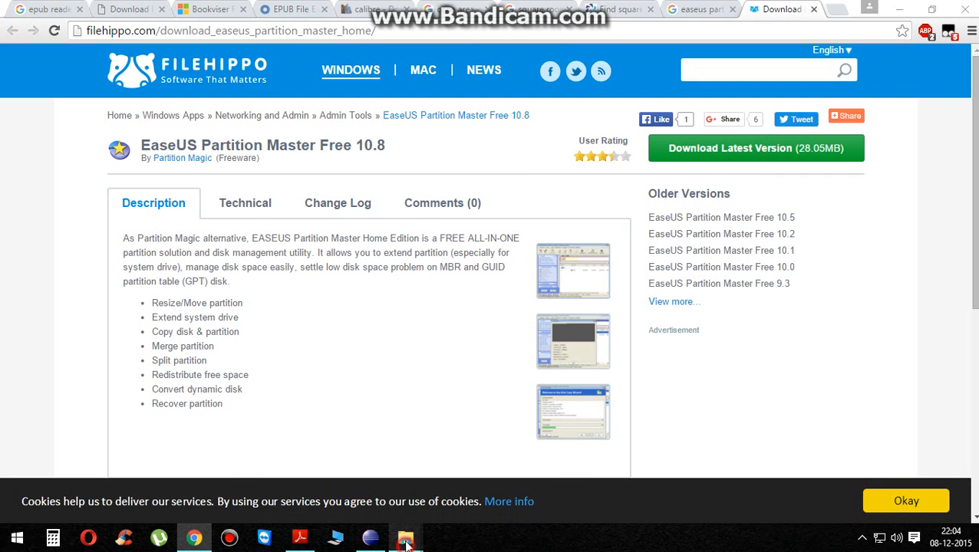
Run the downloaded epm installer in English and accept the license agreement
click(405, 534)
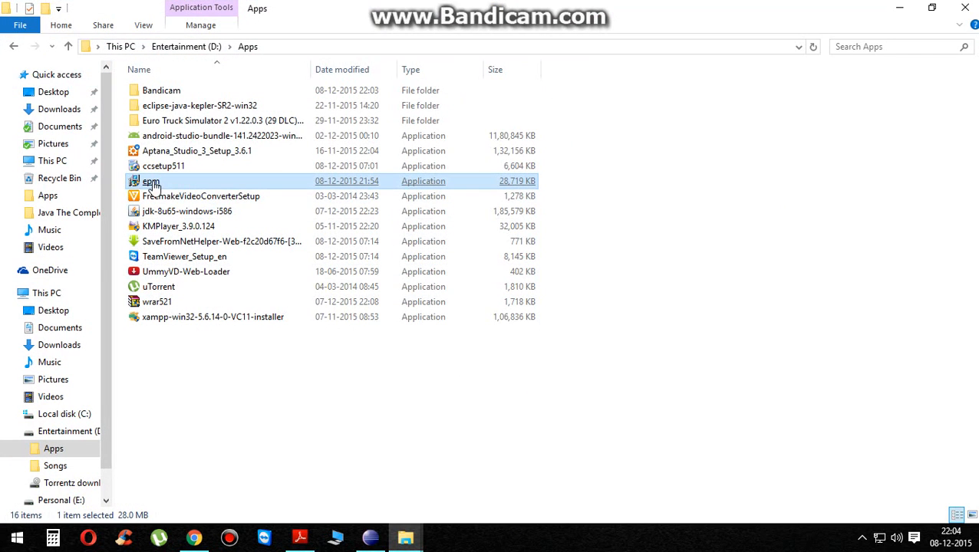
mouse_move(153, 186)
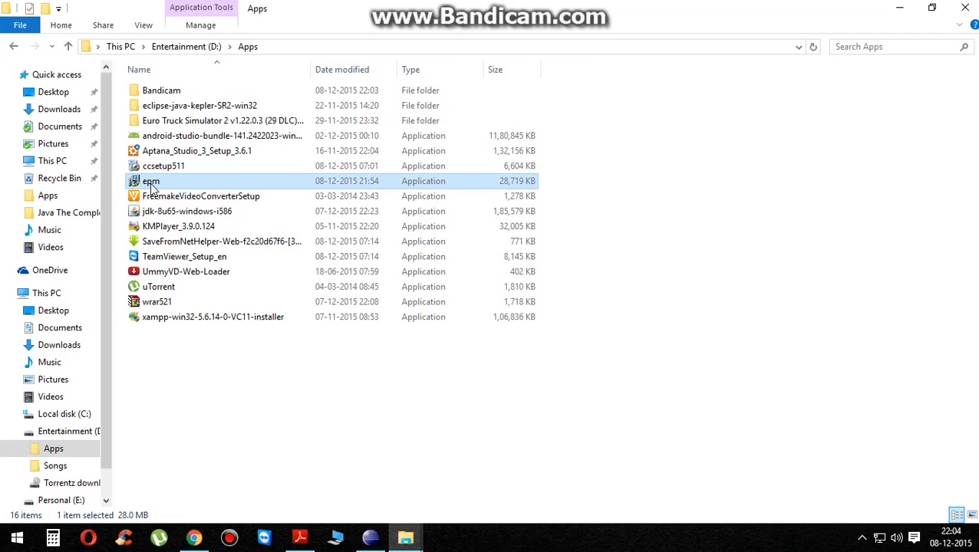
double_click(150, 181)
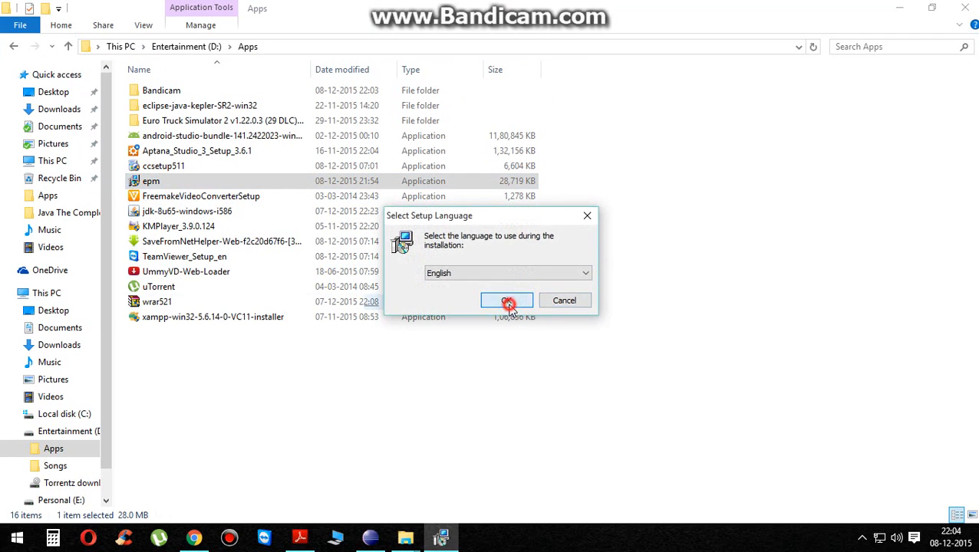
click(506, 301)
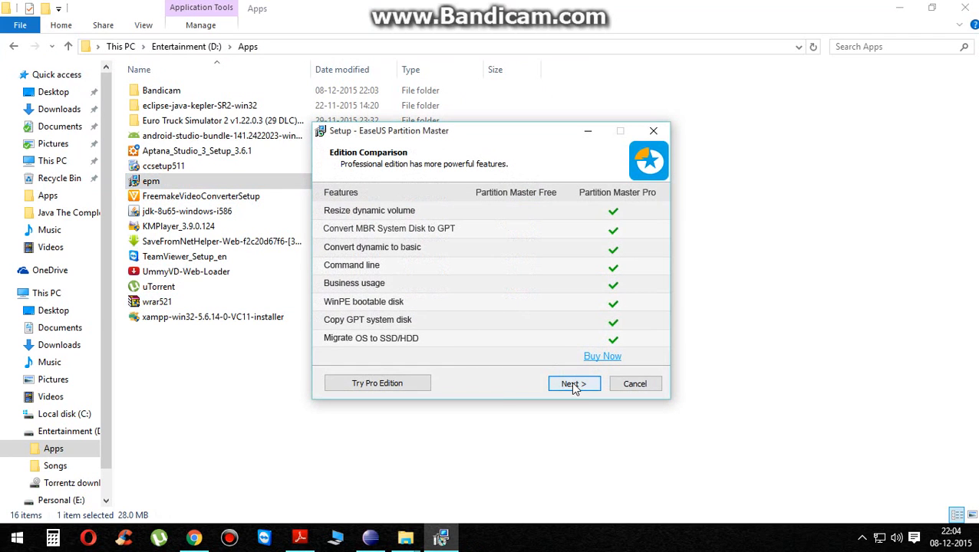
click(574, 383)
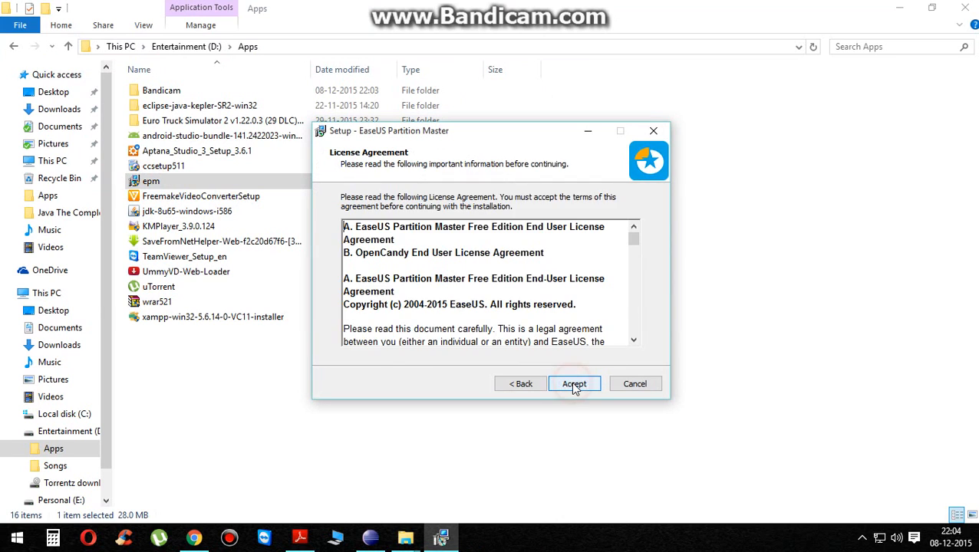
click(574, 384)
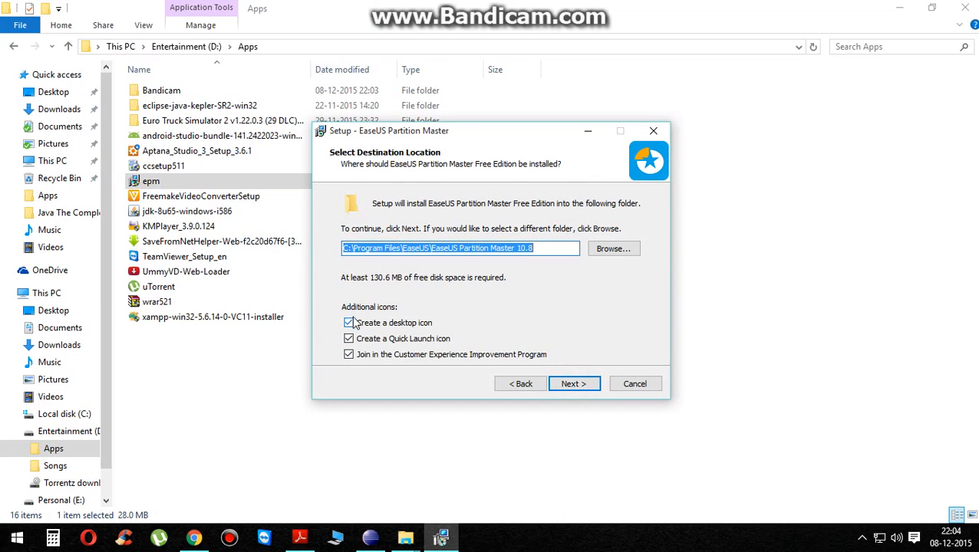
Decline the desktop shortcut, experience program, Todo Backup and Wajam, keeping the default folder
click(348, 322)
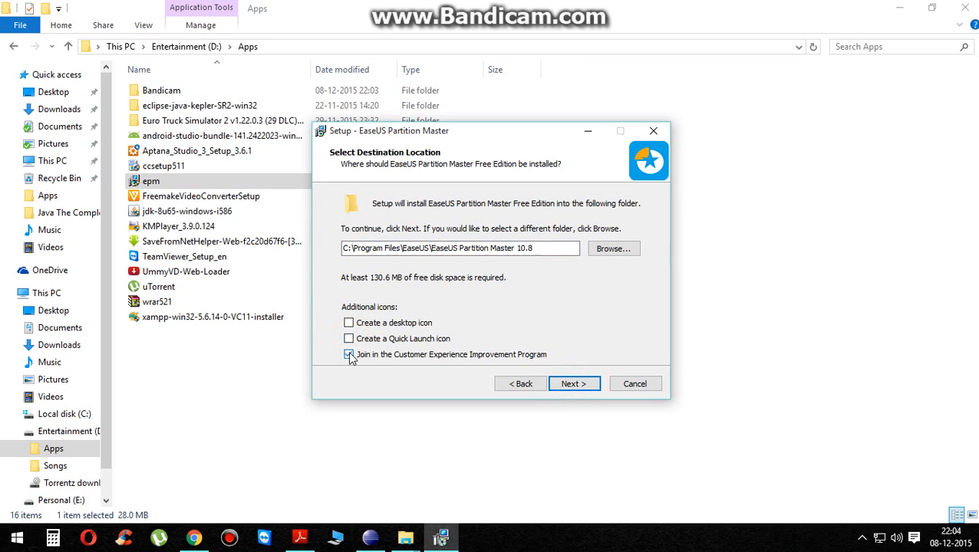
click(348, 354)
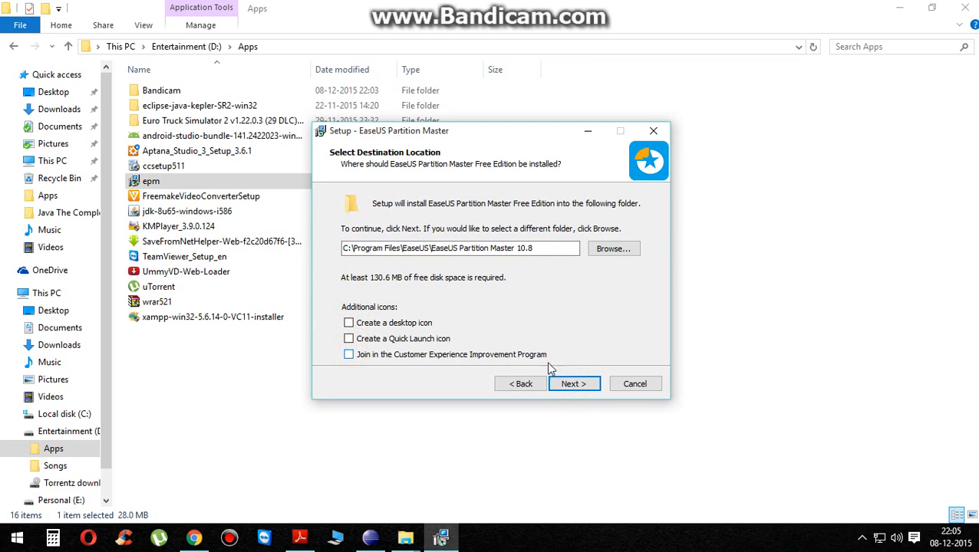
click(574, 383)
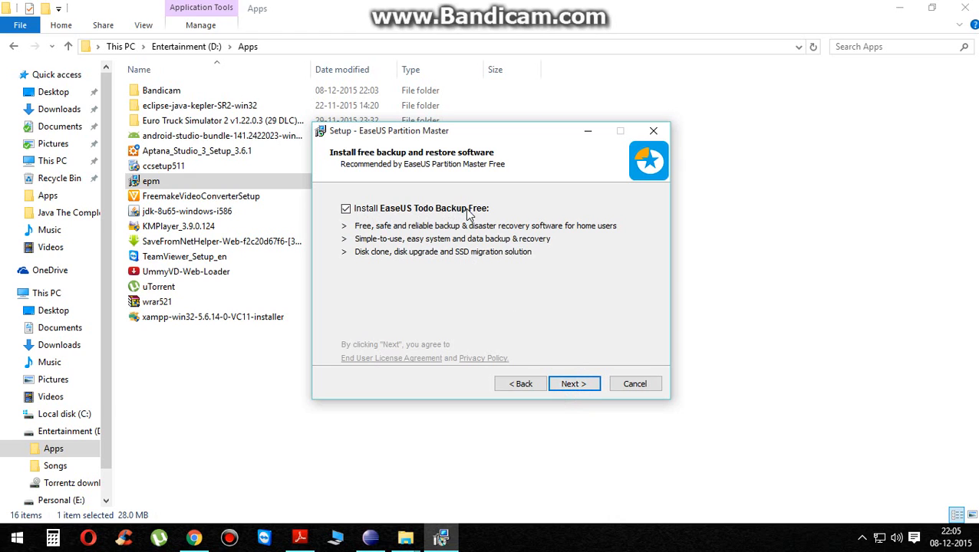
click(343, 209)
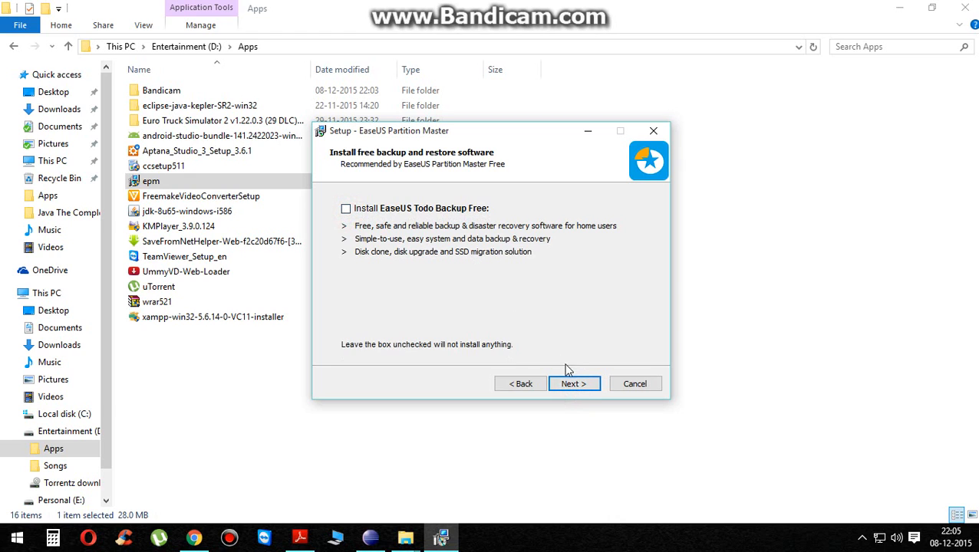
click(574, 384)
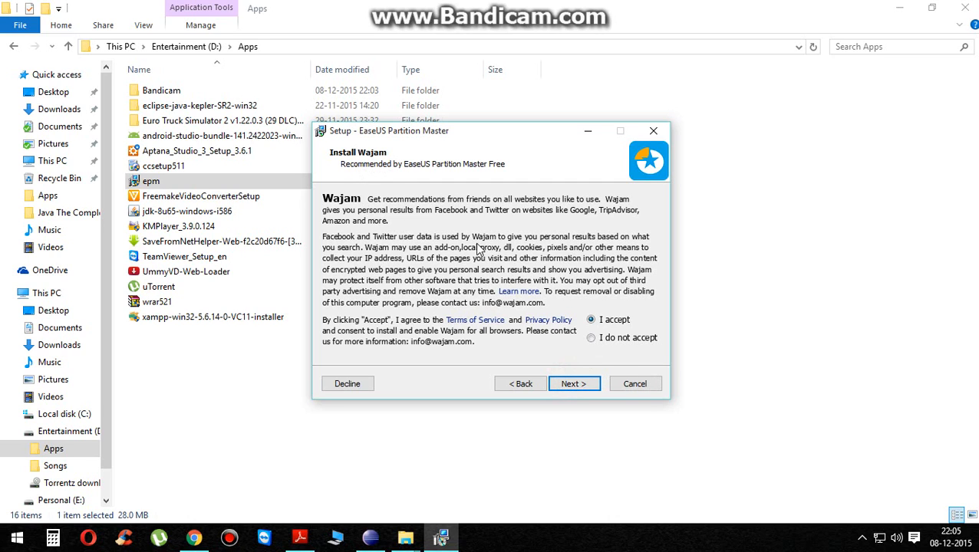
click(590, 339)
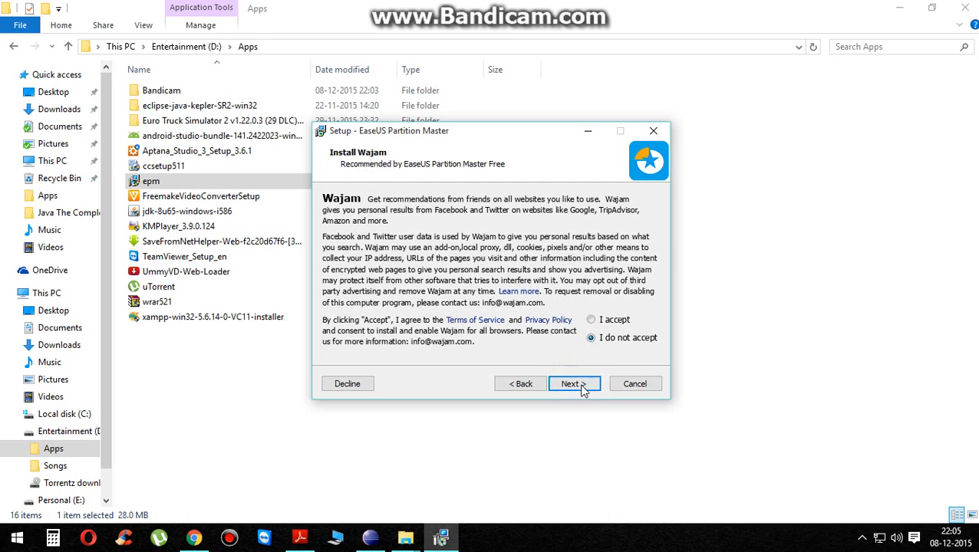
click(573, 384)
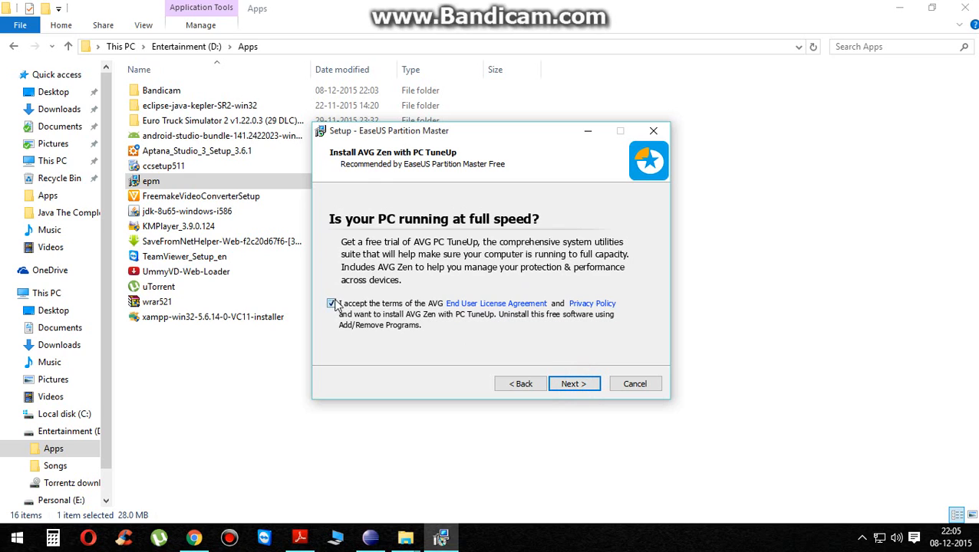
Skip the AVG offer and submit the newsletter form with name 'ragh' and a gmail.com address
click(574, 384)
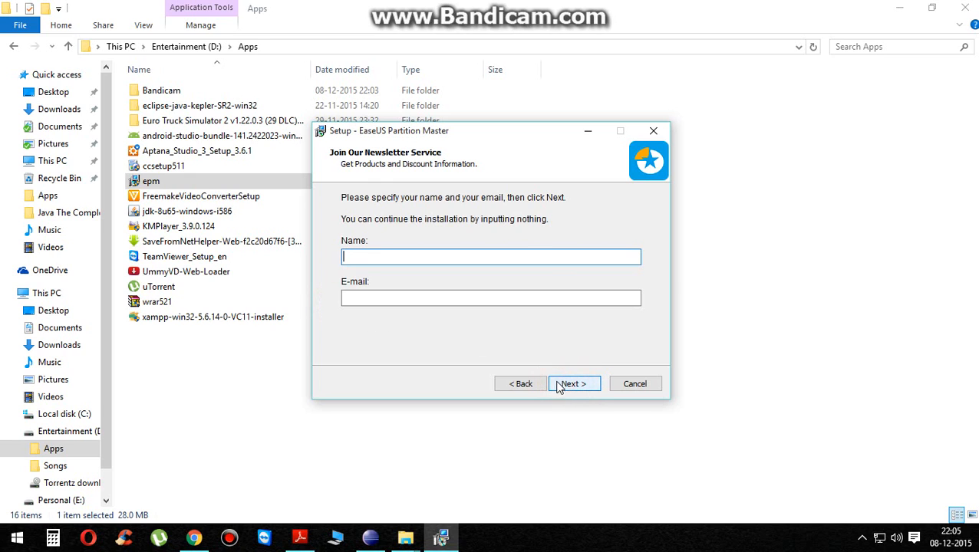
text(ragh)
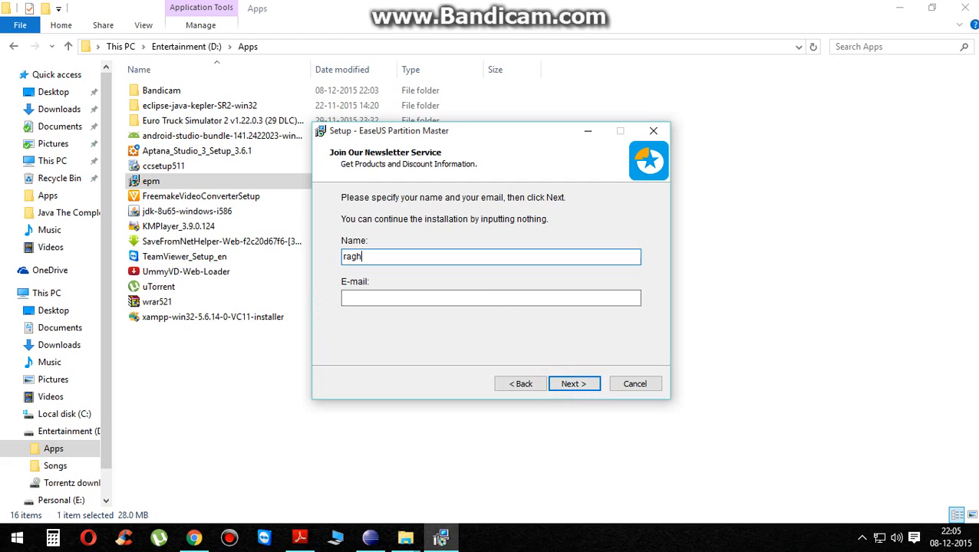
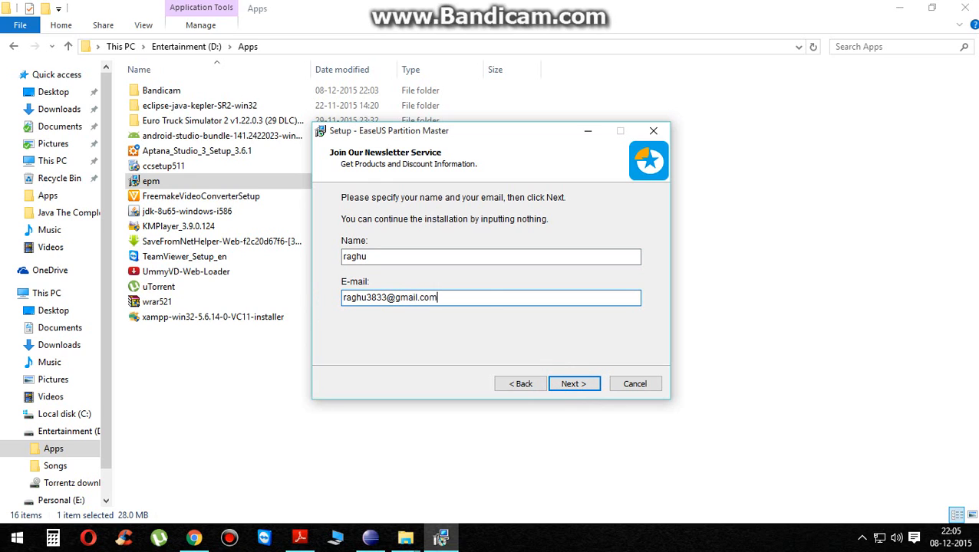
click(574, 383)
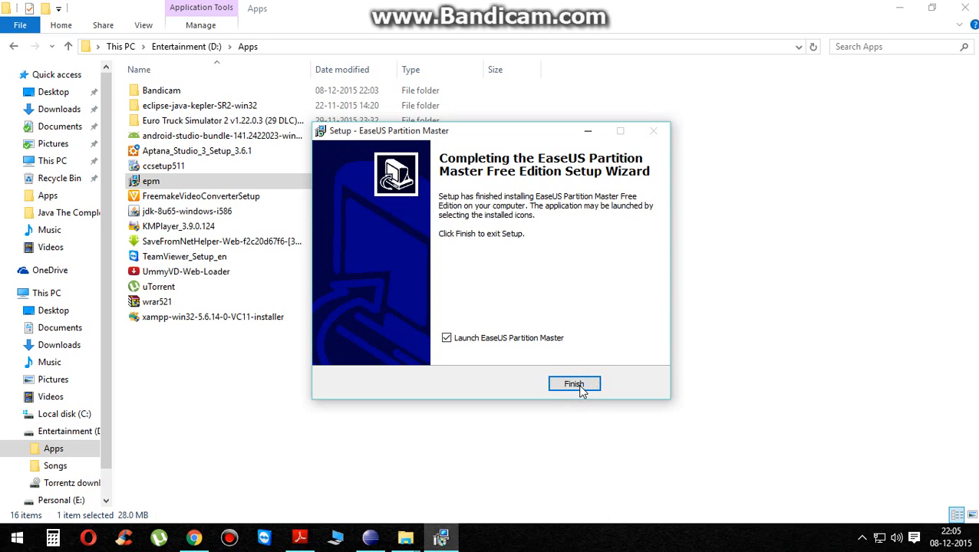
Finish setup, launch Partition Master and select the E: Personal partition on Disk 1
click(574, 383)
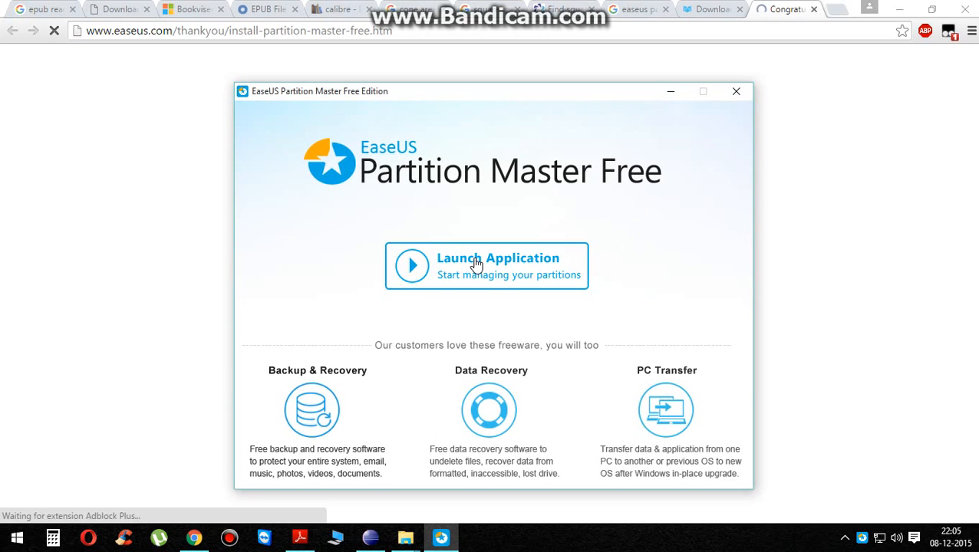
click(486, 267)
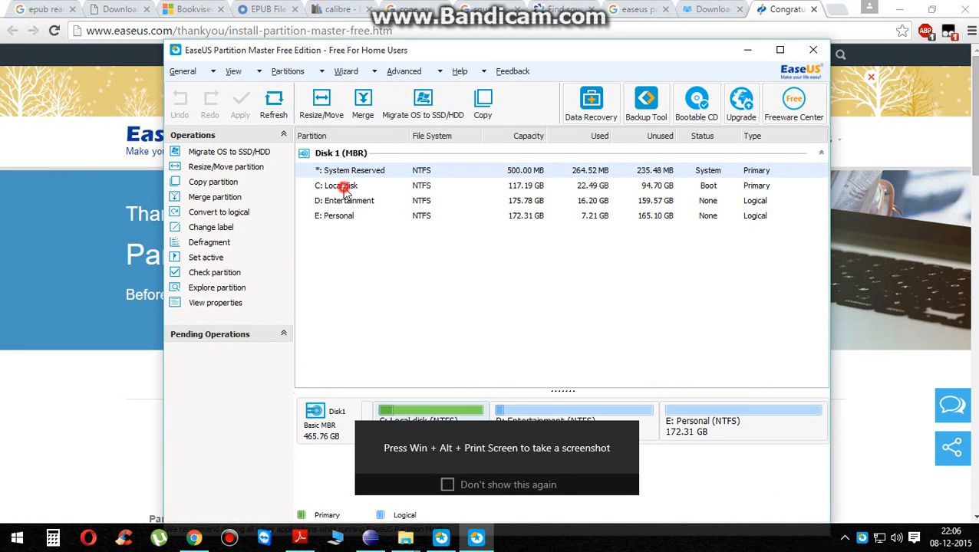
click(334, 215)
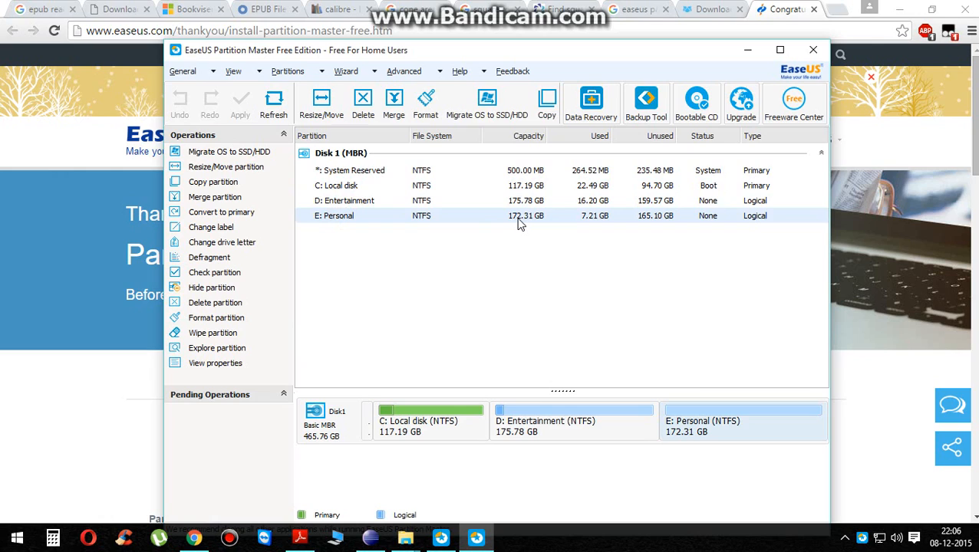
mouse_move(535, 227)
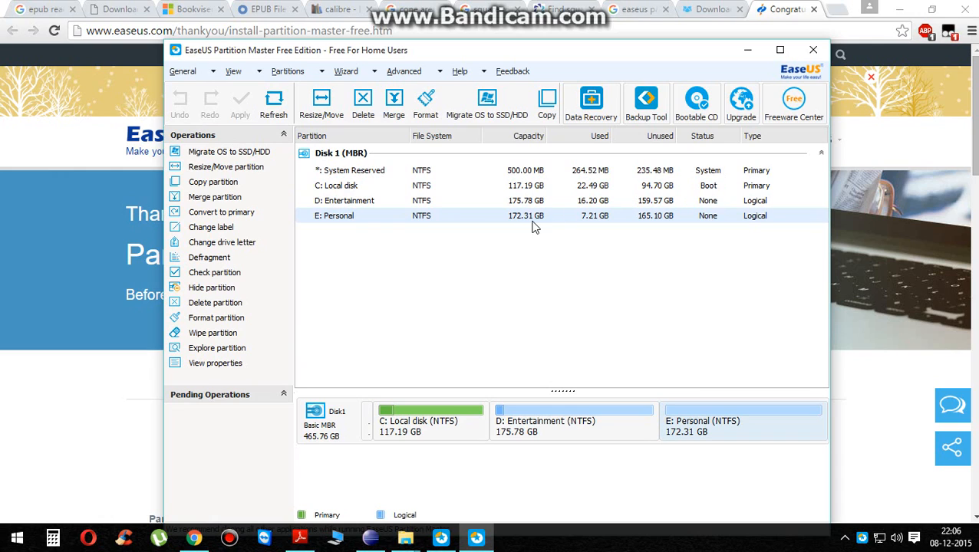
mouse_move(651, 224)
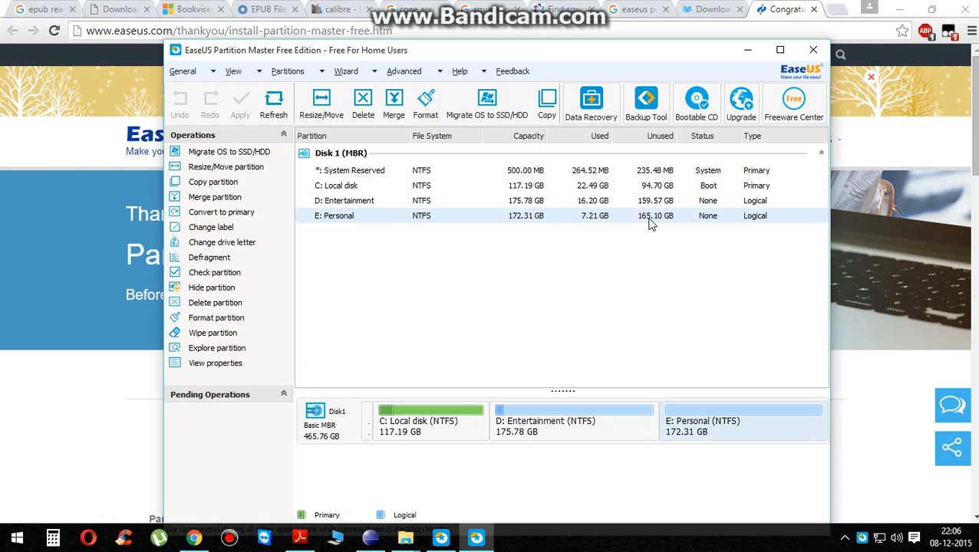
Resize E: Personal to 140000 MB, leaving 35.58 GB unallocated
right_click(335, 215)
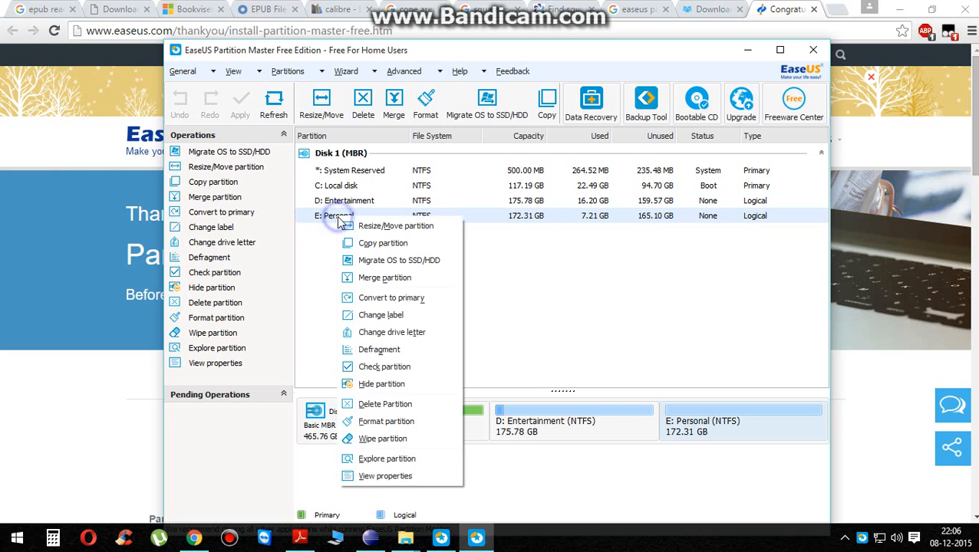
mouse_move(371, 225)
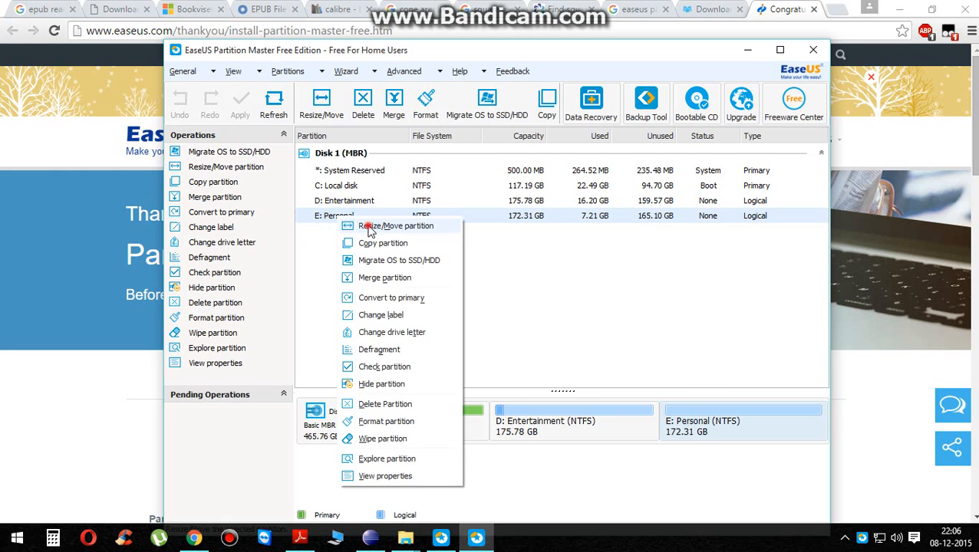
click(395, 226)
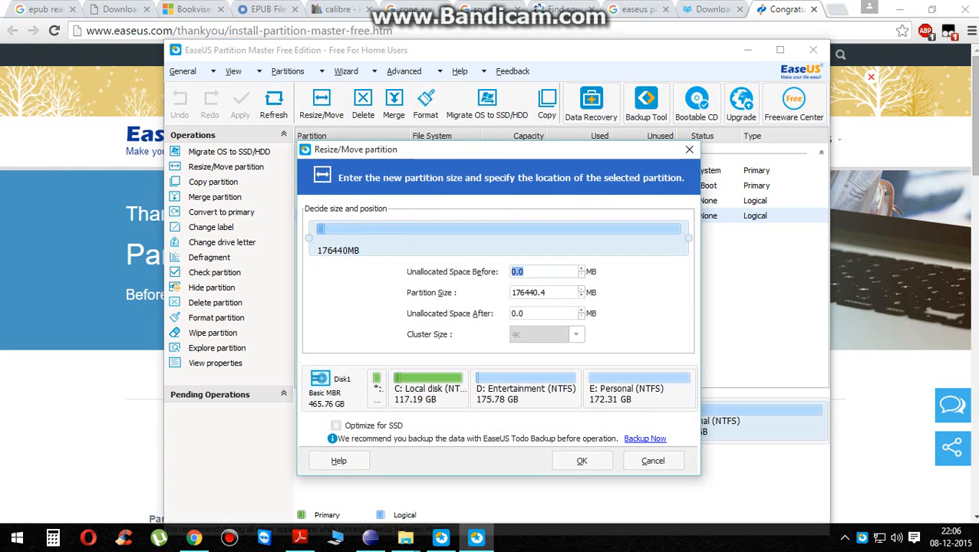
click(537, 291)
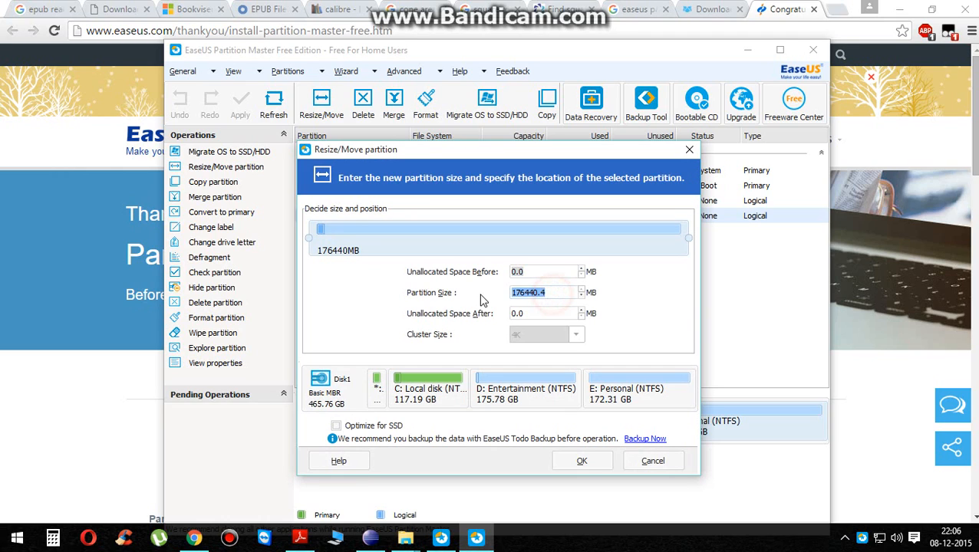
text(140000)
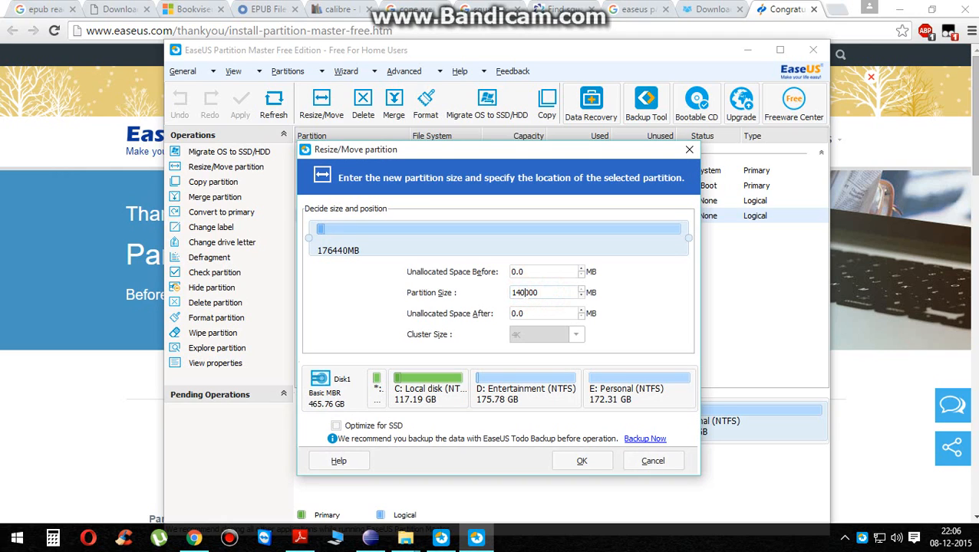
mouse_move(514, 376)
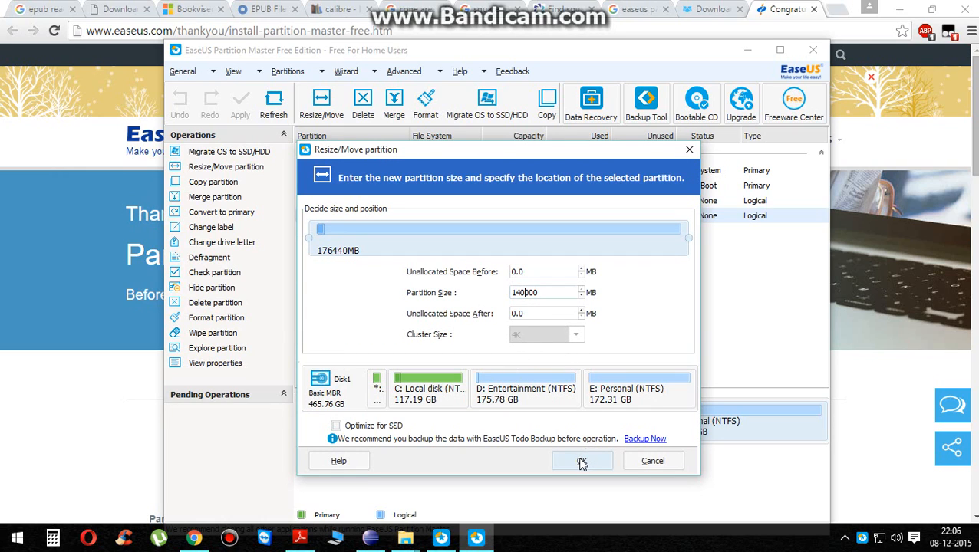
click(581, 460)
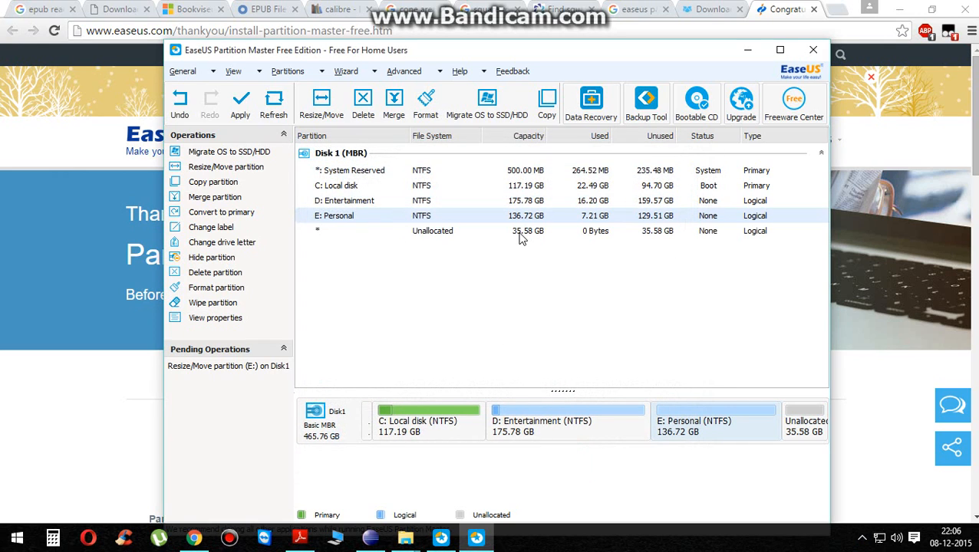
Create a logical NTFS partition F: labelled Raghavendra in the 35.58 GB unallocated space
click(433, 230)
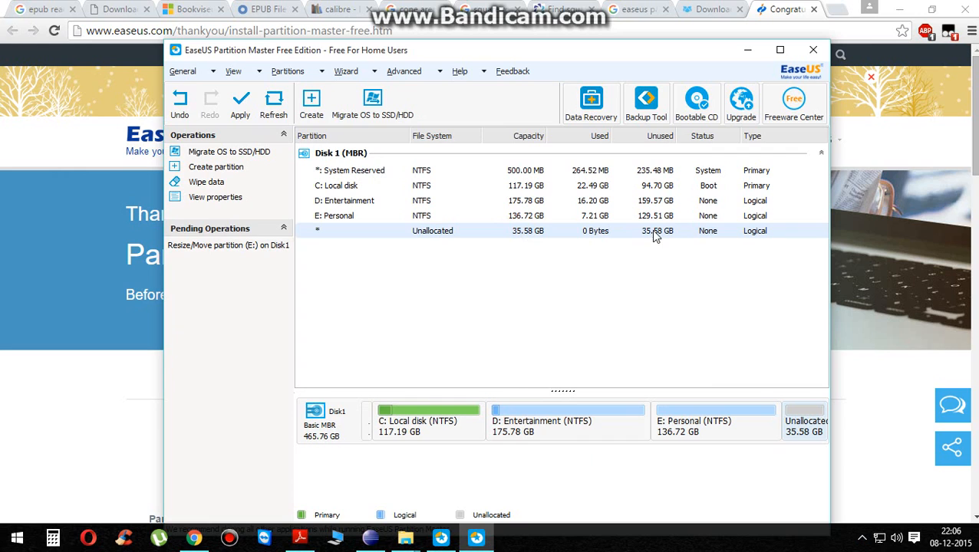
right_click(654, 230)
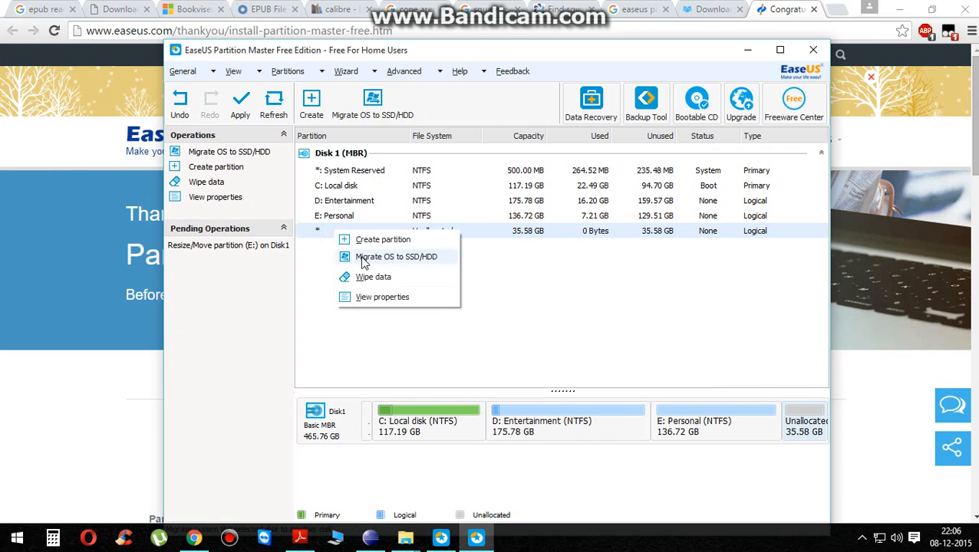
click(383, 239)
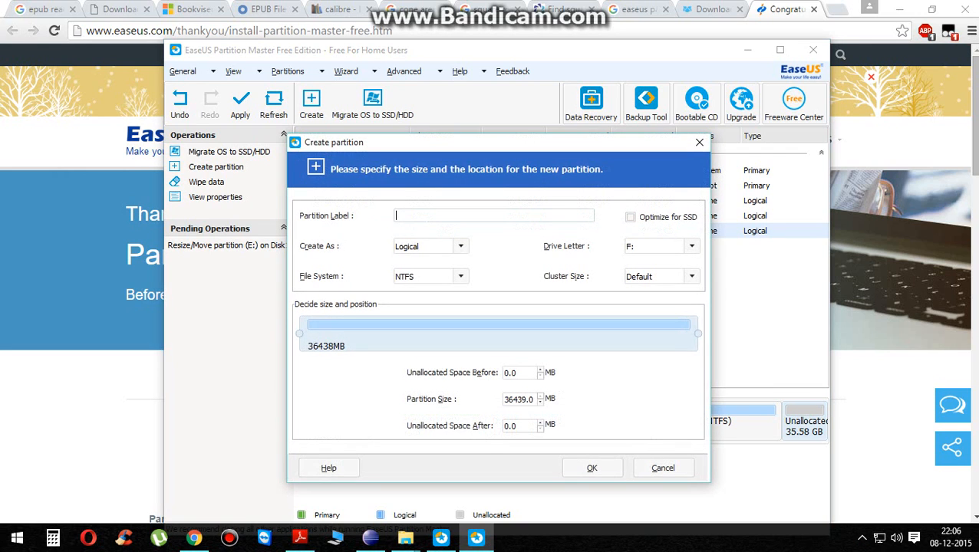
text(Ragh)
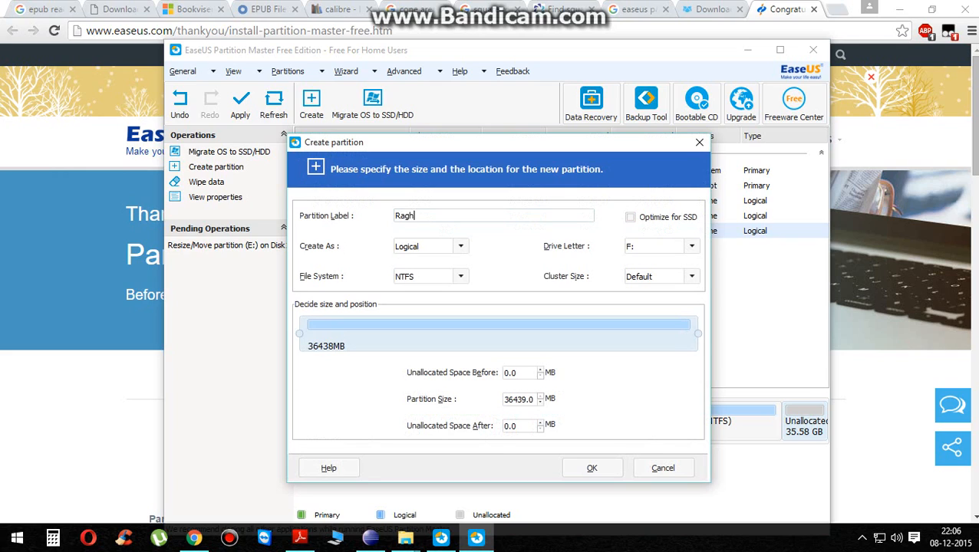
text(avendra)
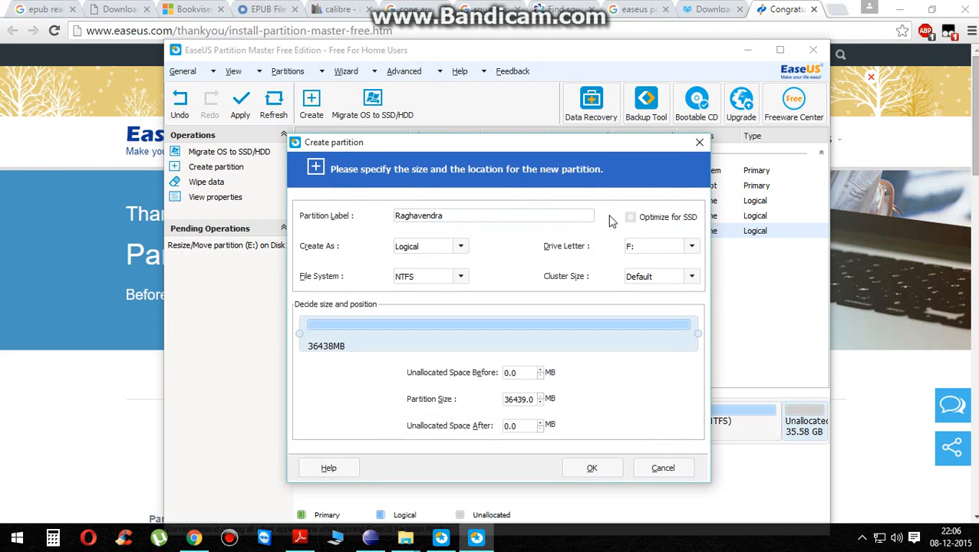
click(494, 215)
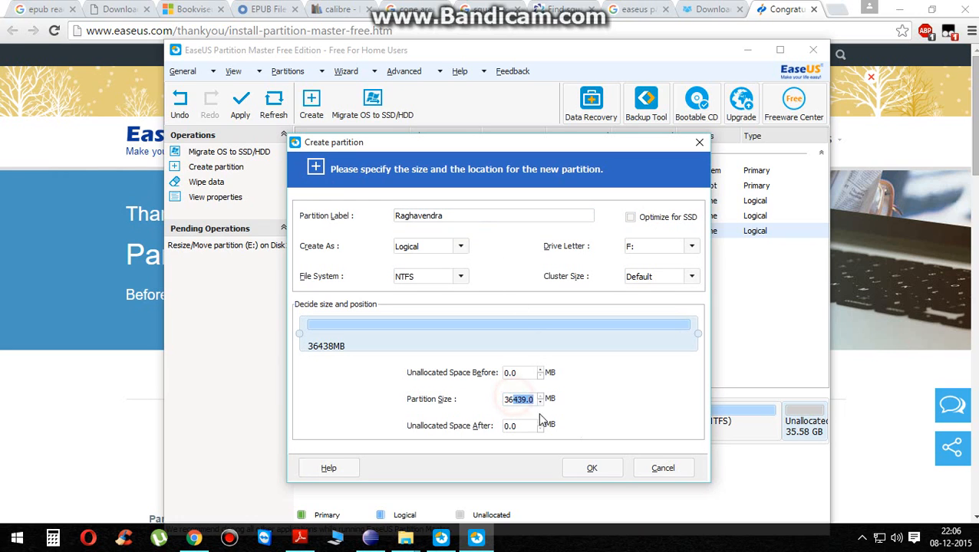
click(592, 468)
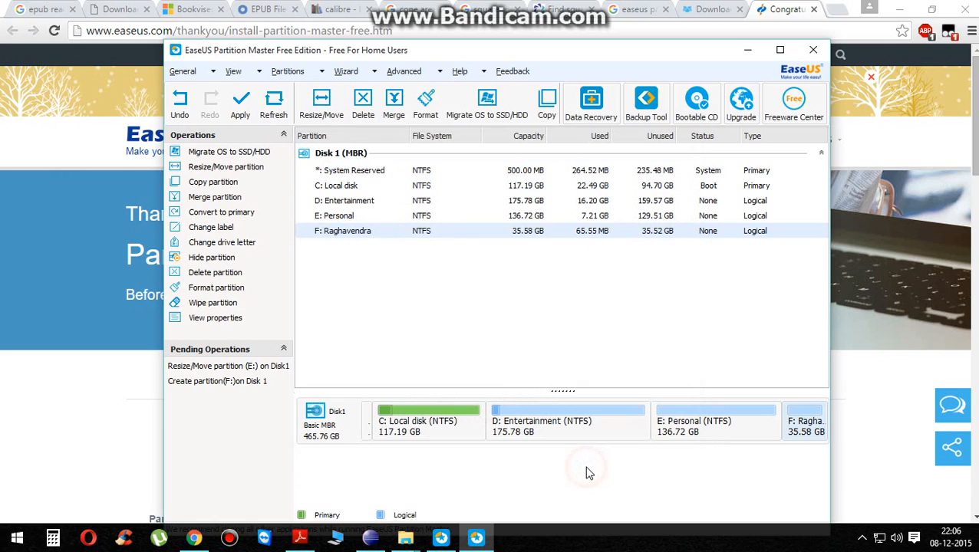
mouse_move(322, 242)
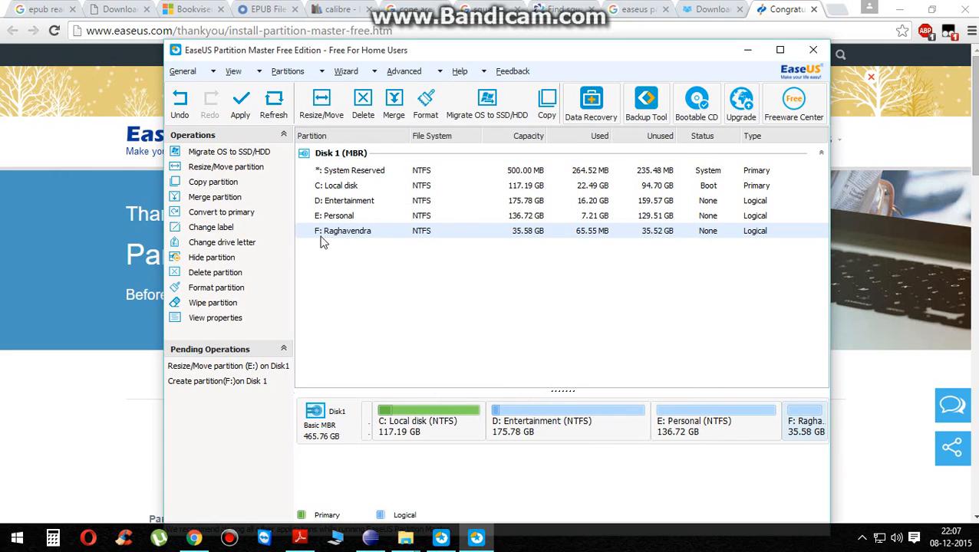
mouse_move(331, 200)
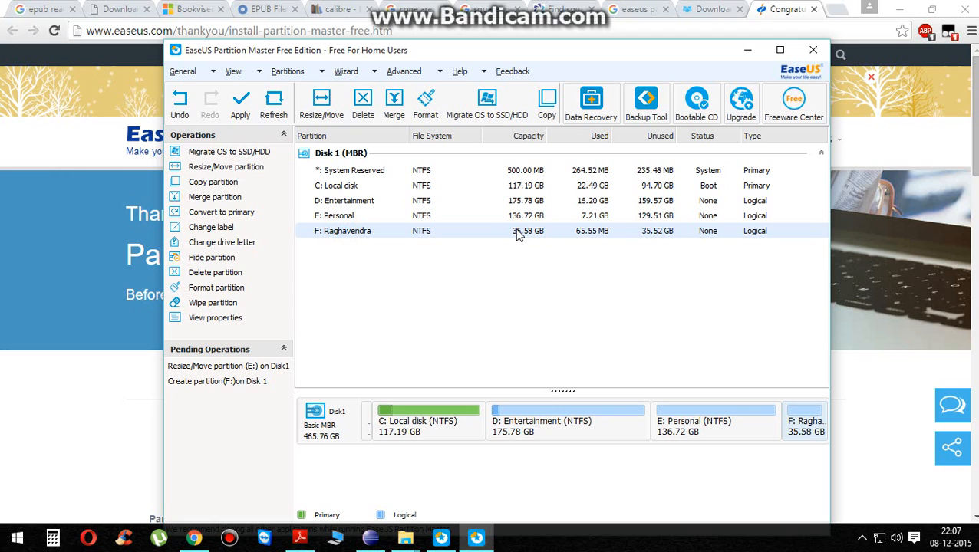
Apply both pending operations and check the new Raghavendra F: drive in File Explorer
click(239, 105)
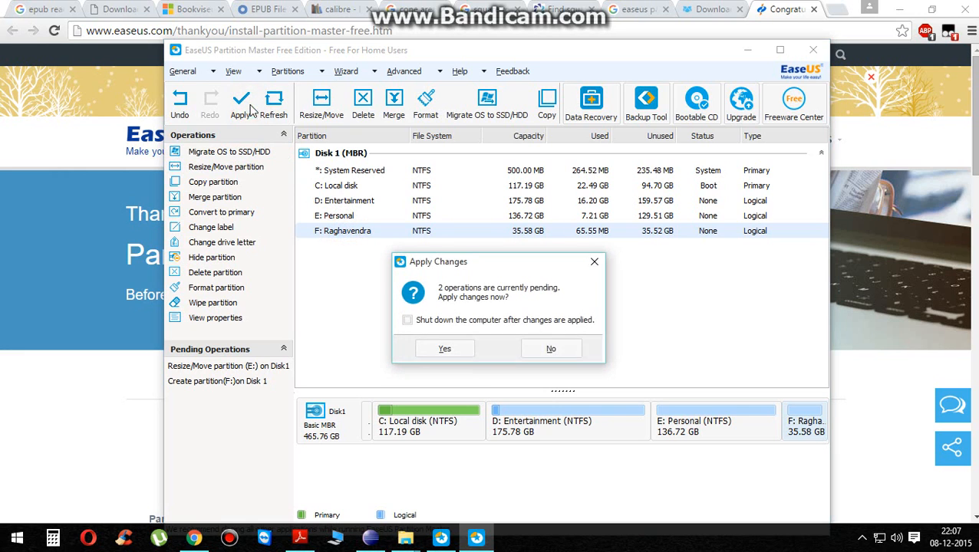
click(444, 348)
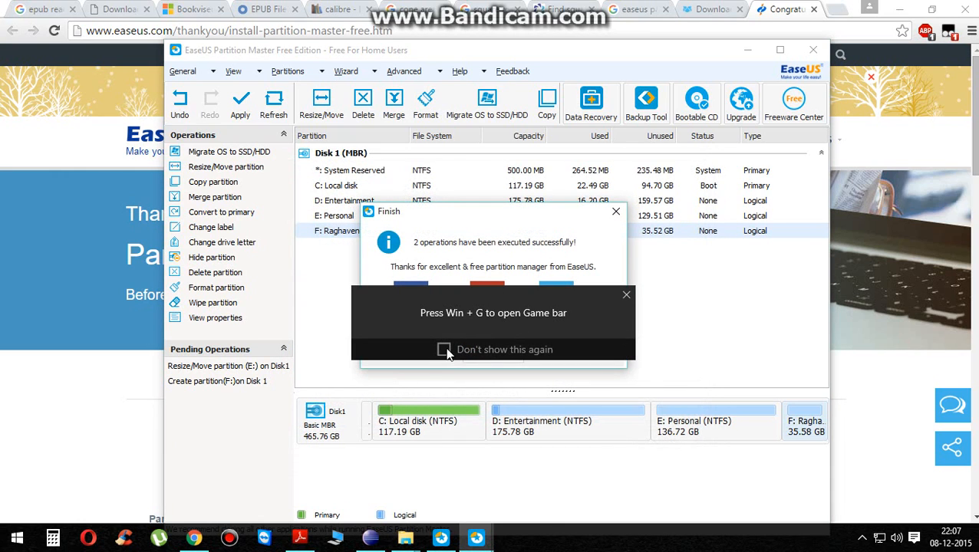
click(626, 295)
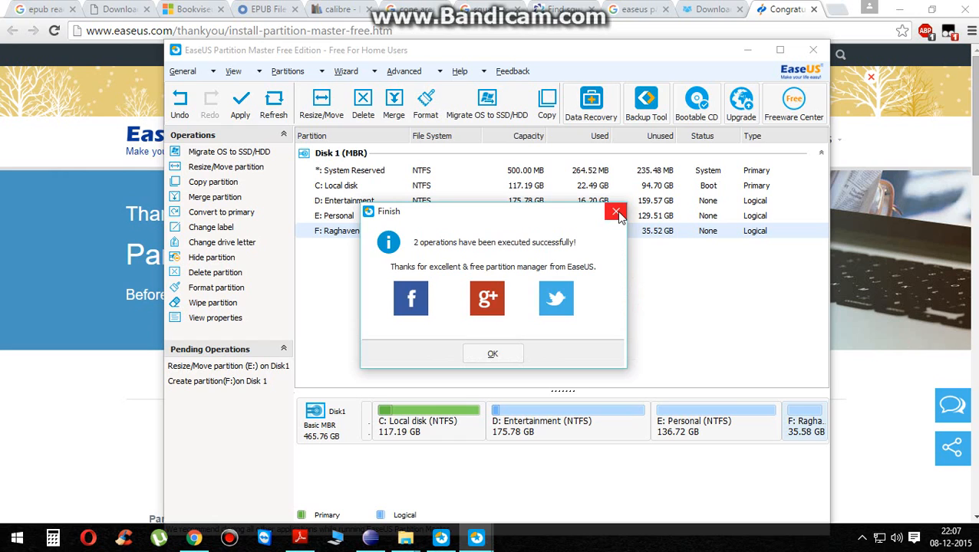
click(617, 212)
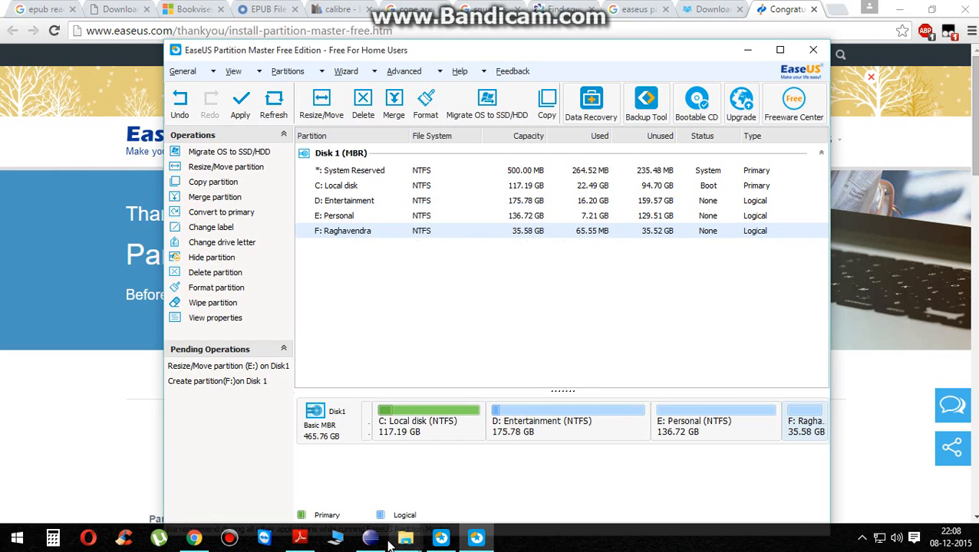
click(405, 533)
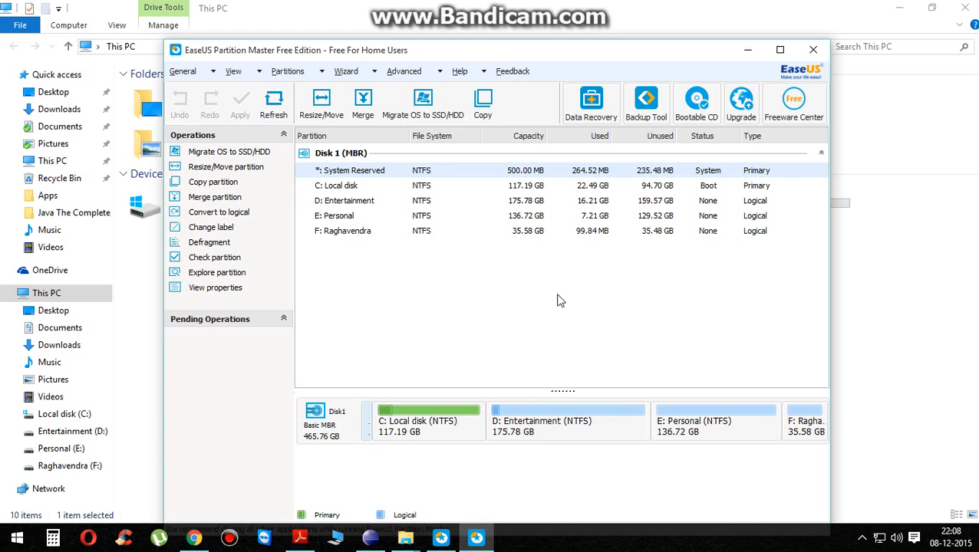
Set up merging Raghavendra F: into E: Personal as the destination
right_click(340, 230)
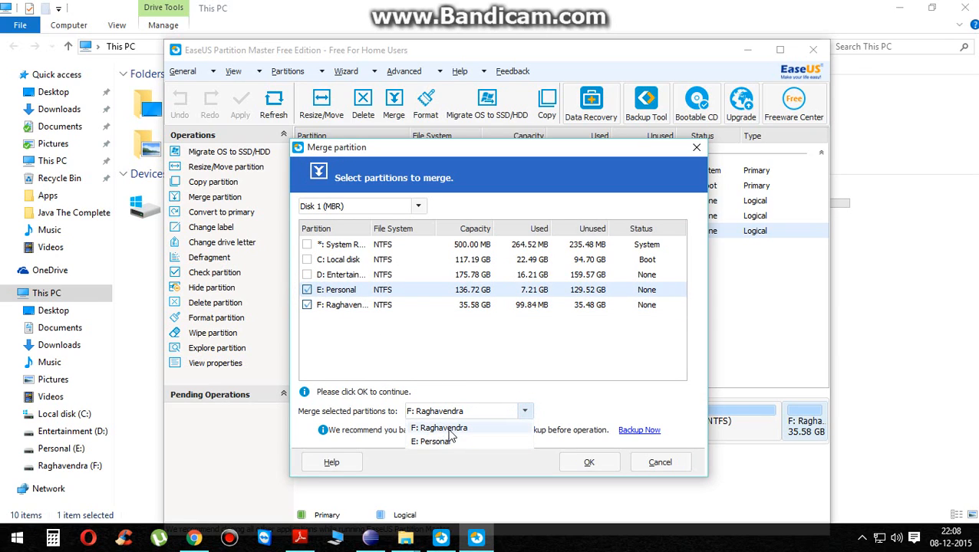
click(433, 441)
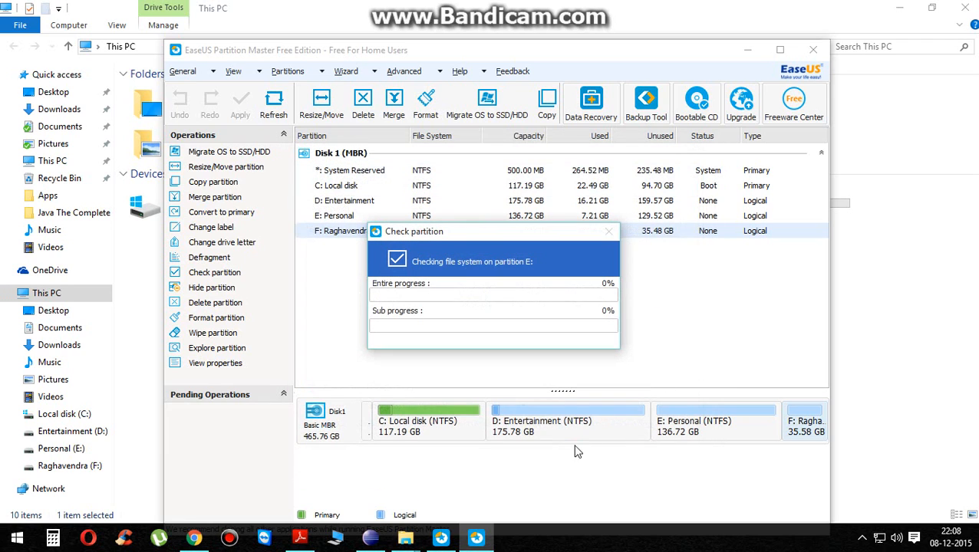
mouse_move(483, 356)
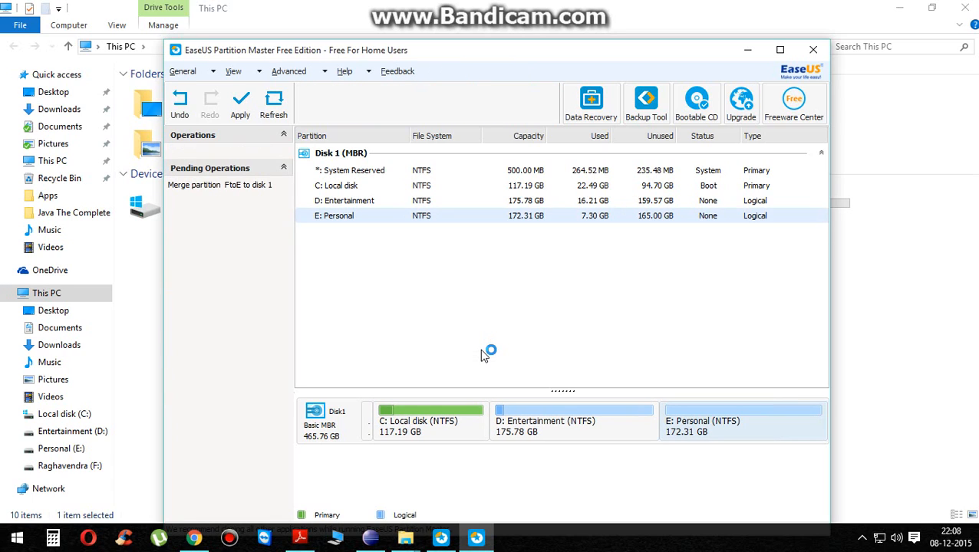
Apply the F: into E: merge so Personal E: returns to 172 GB
click(239, 99)
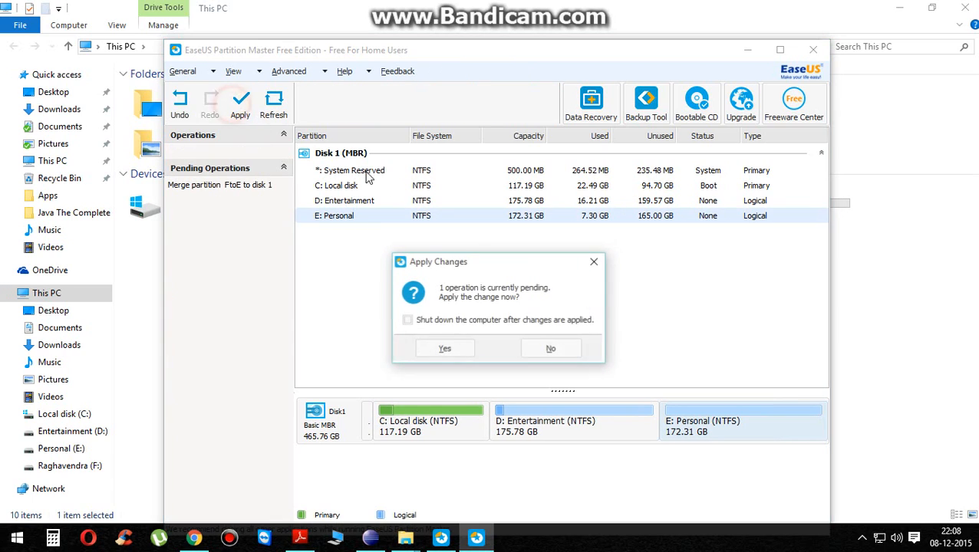
click(445, 348)
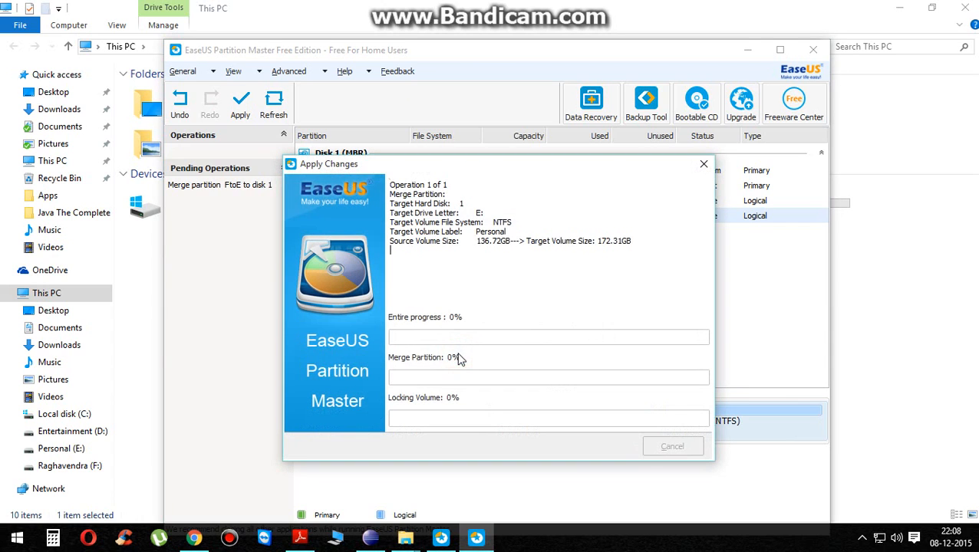
mouse_move(497, 319)
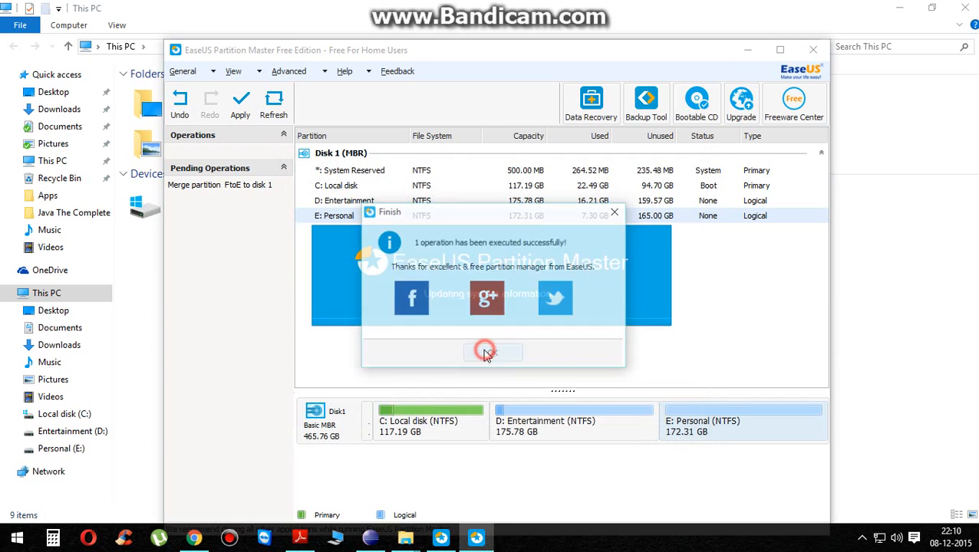
click(485, 351)
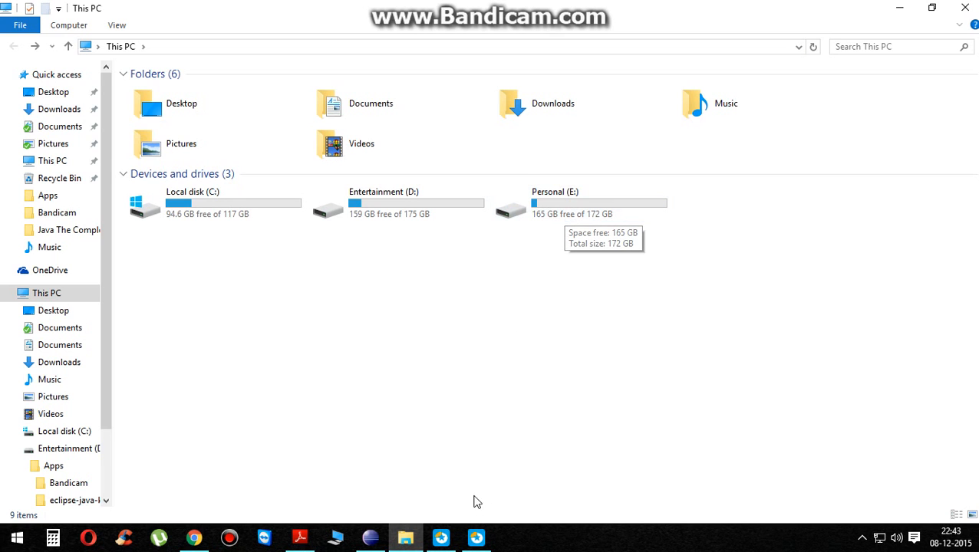
Hide the E: Personal partition and apply the change, confirming the Finish dialog
click(476, 537)
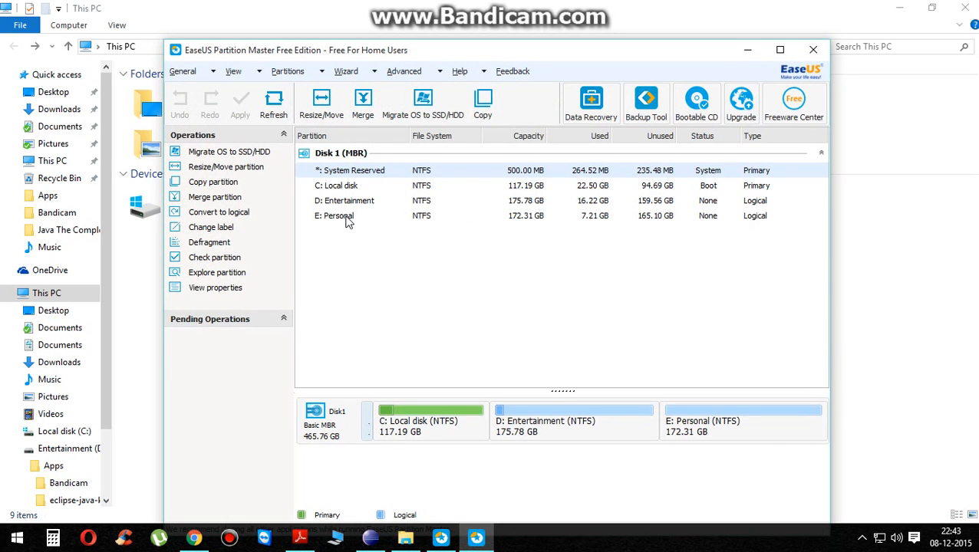
right_click(338, 215)
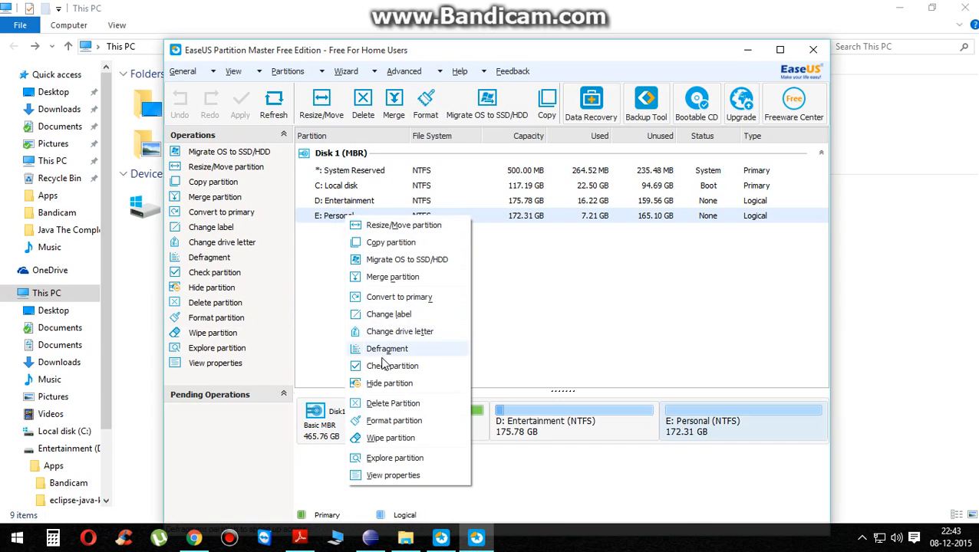
click(391, 383)
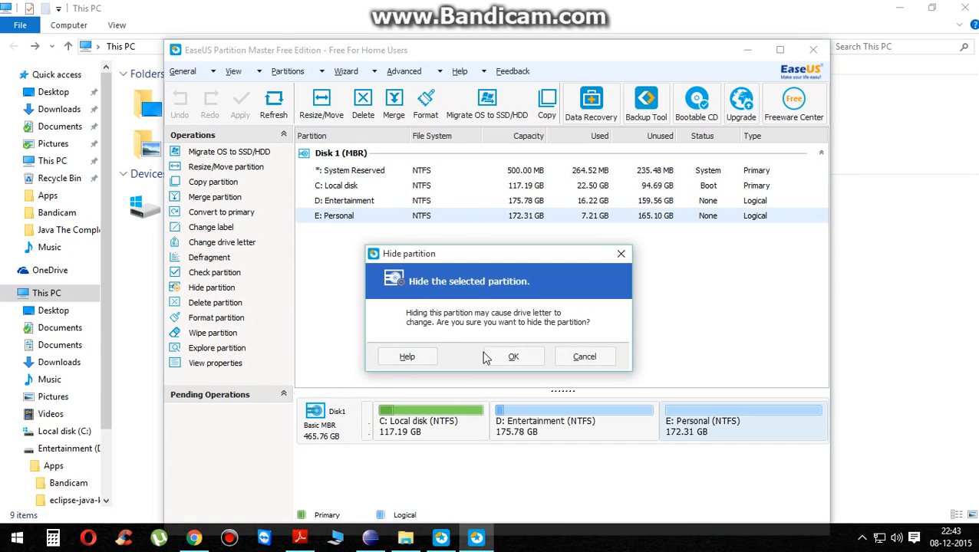
click(512, 356)
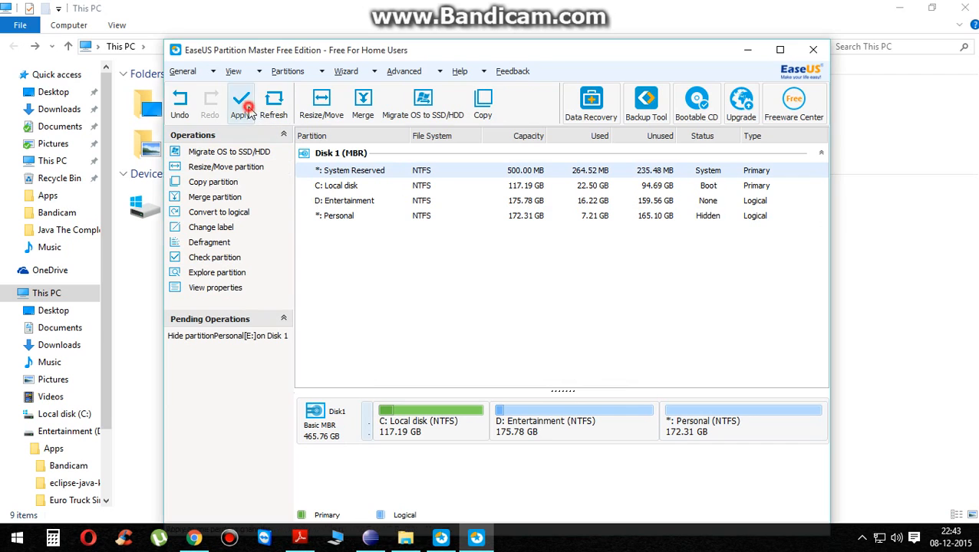
click(239, 104)
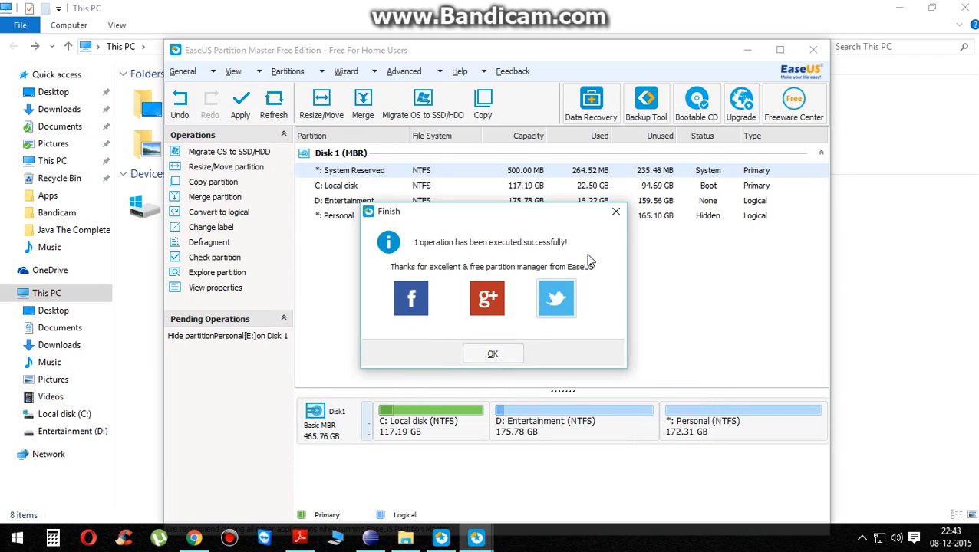
click(493, 352)
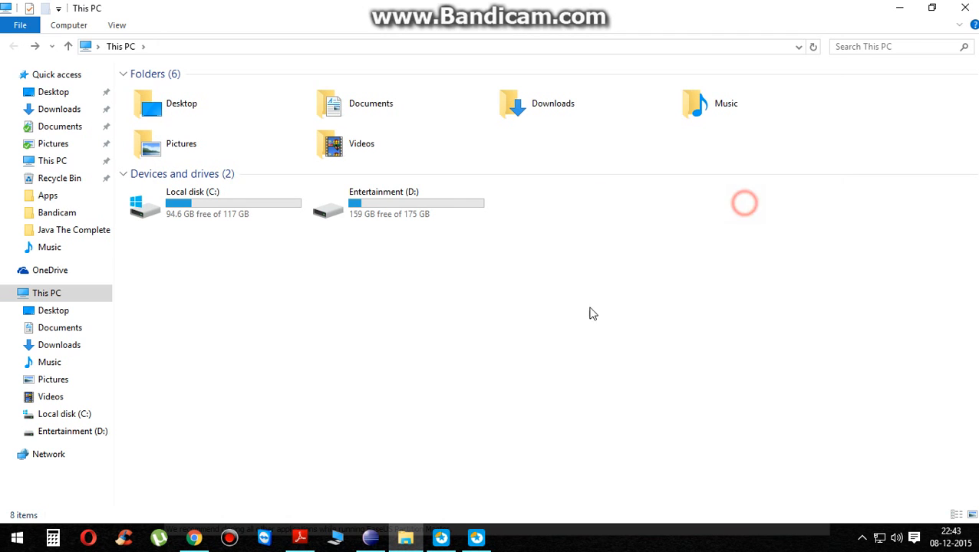
click(476, 537)
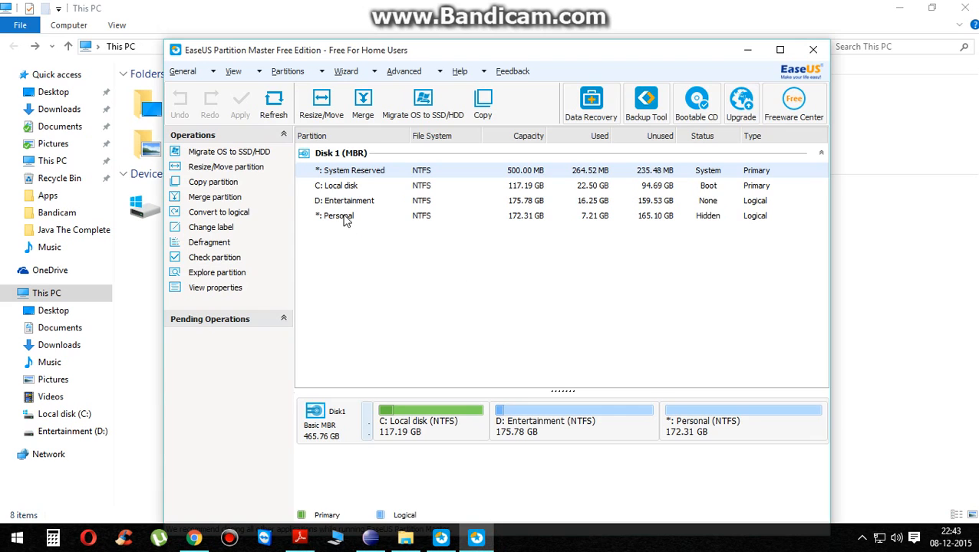
Unhide the hidden Personal partition and apply the operation immediately
right_click(339, 215)
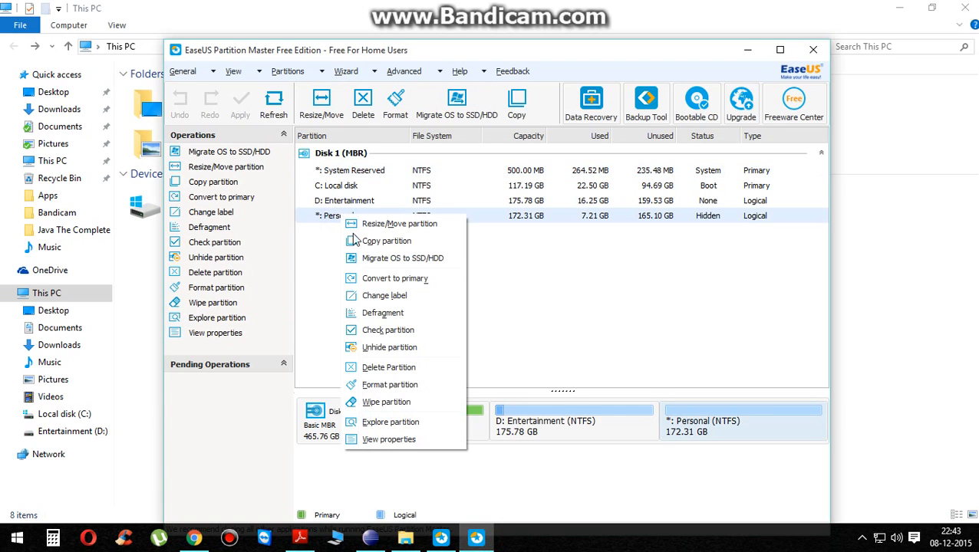
click(385, 347)
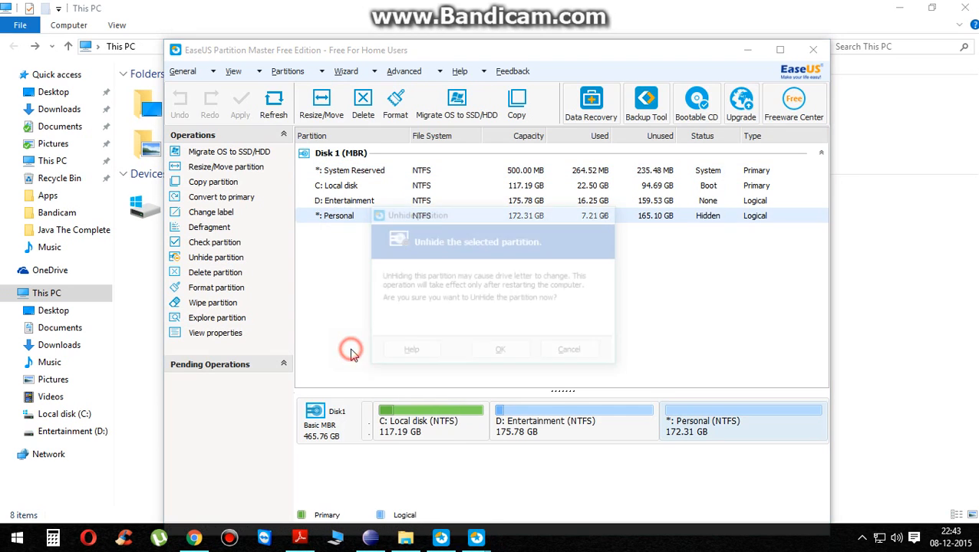
click(500, 350)
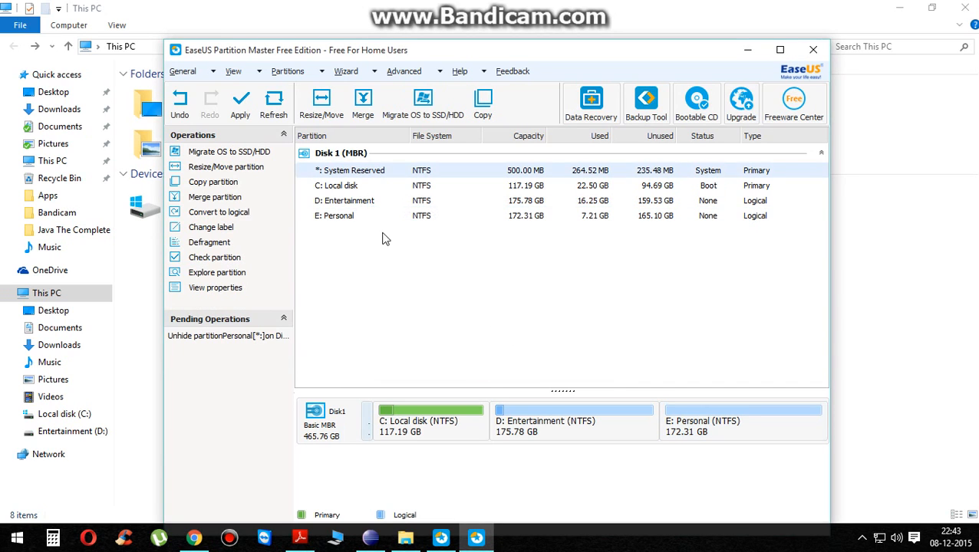
click(240, 104)
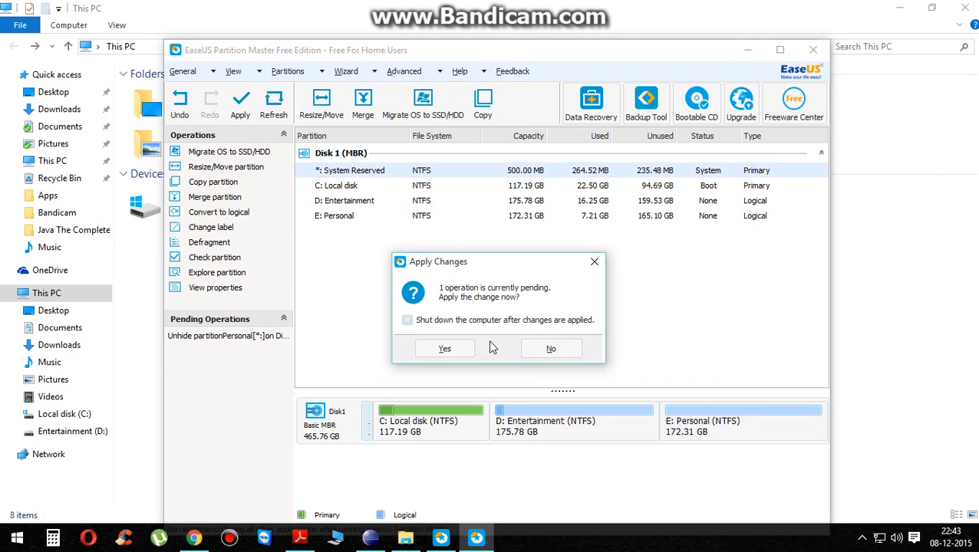
click(445, 349)
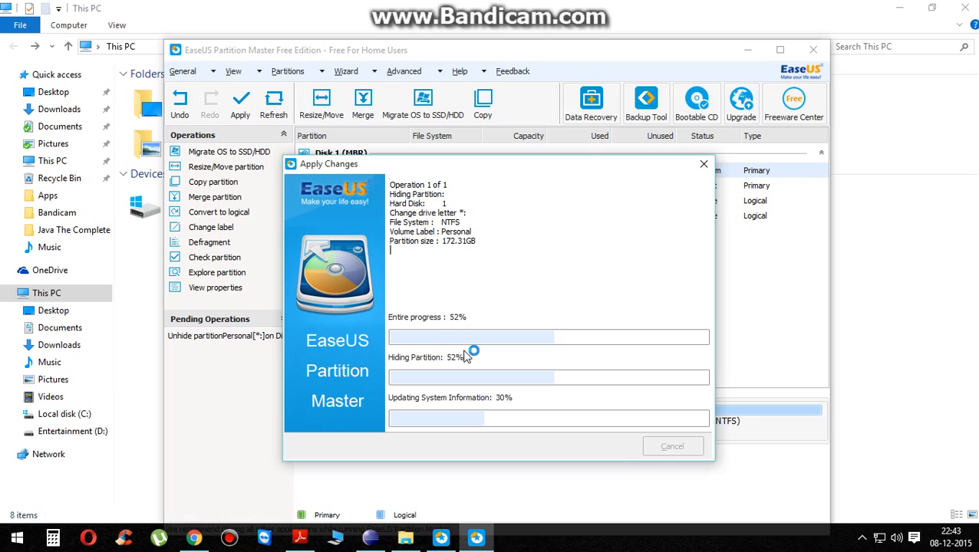
mouse_move(466, 356)
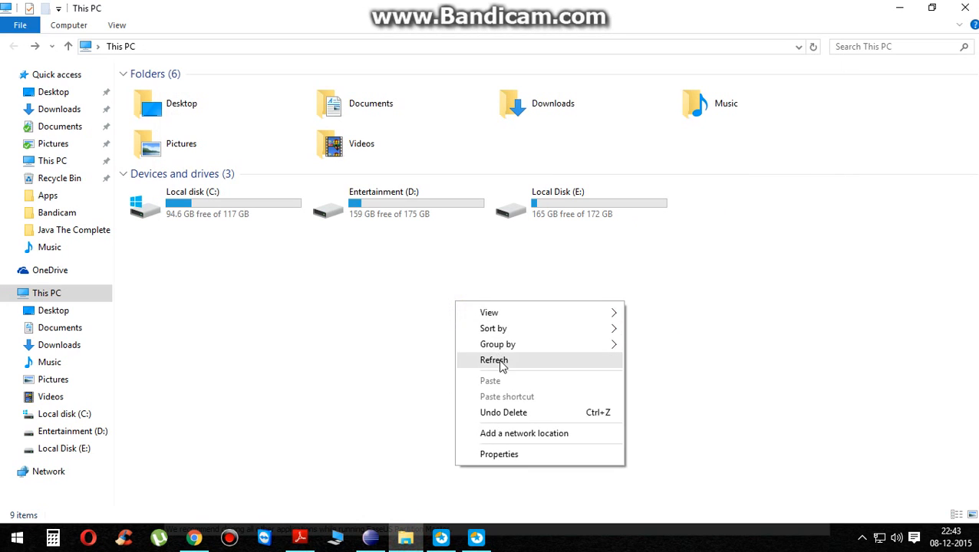
Refresh This PC so E: reappears as Local disk, then check its partition options in EaseUS
click(580, 202)
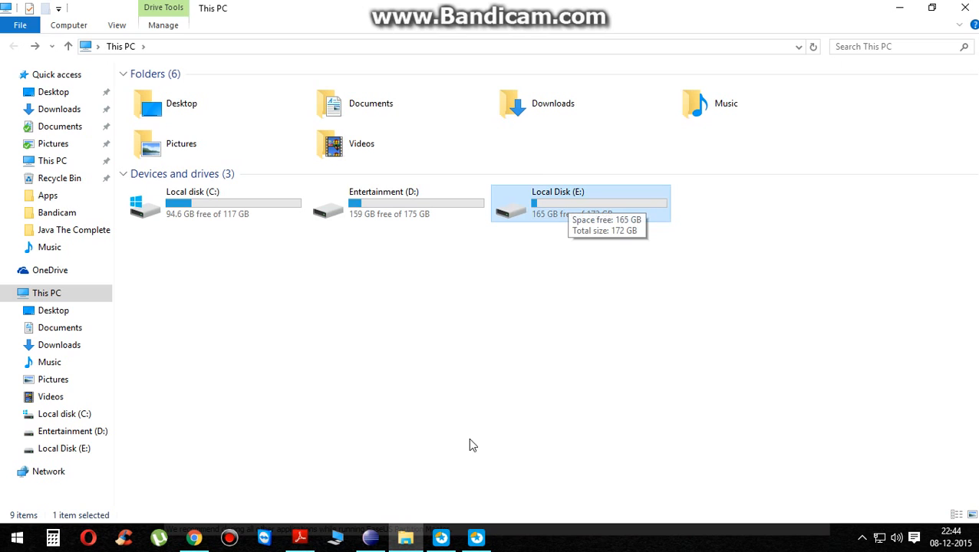
click(474, 537)
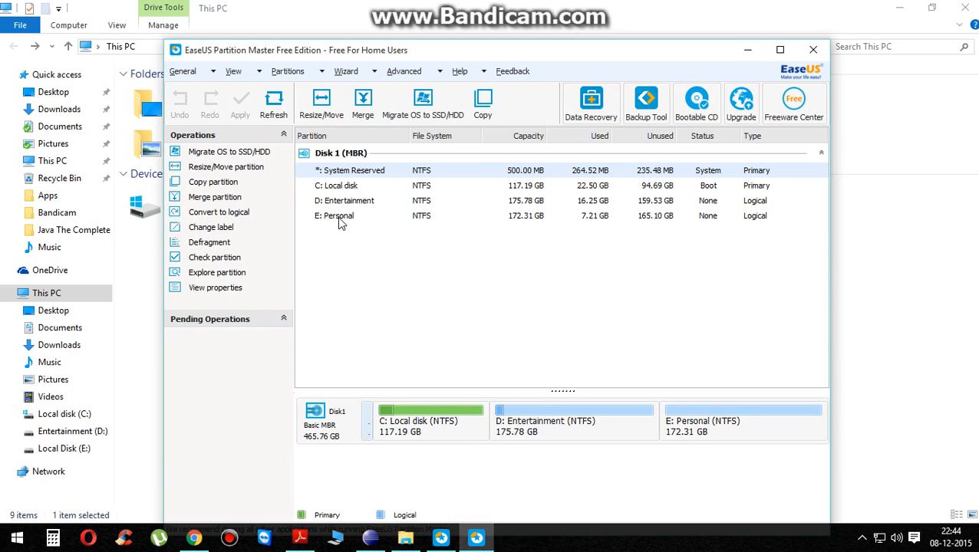
right_click(337, 215)
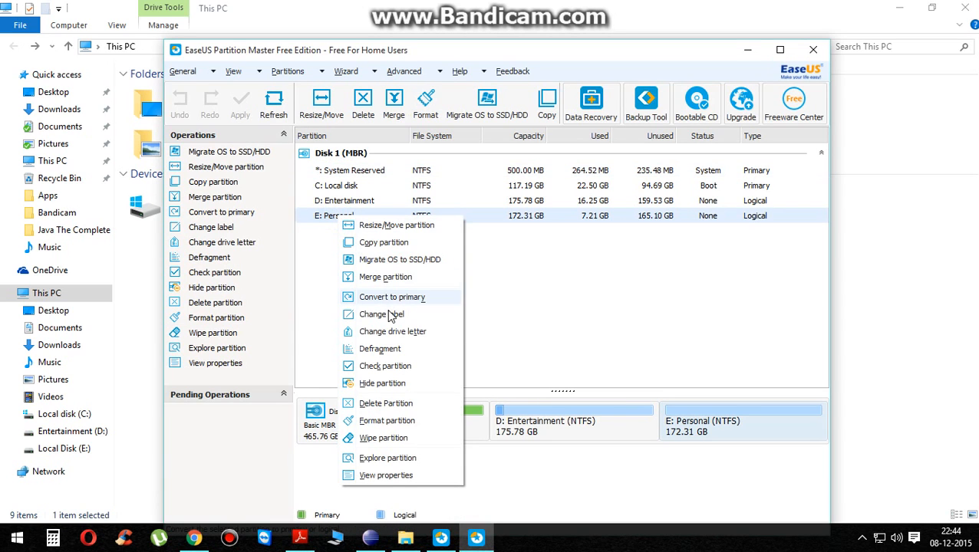
mouse_move(399, 311)
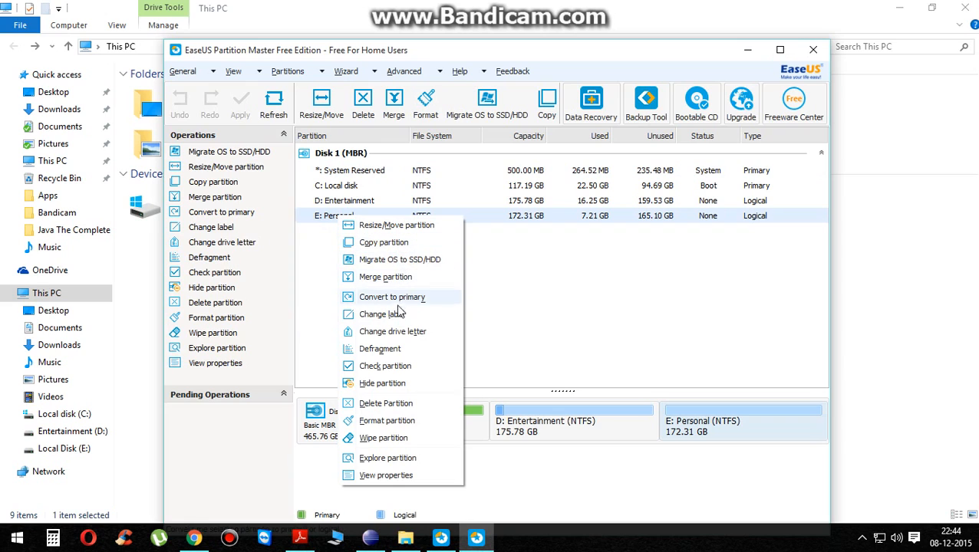
mouse_move(387, 338)
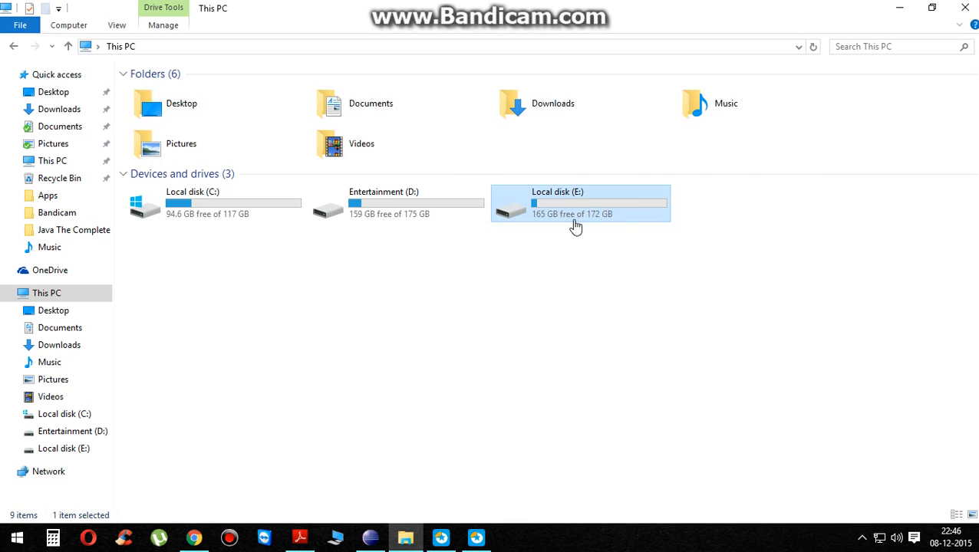
Rename Local disk (E:) to 'Personal', verify the label in EaseUS and close it
click(558, 192)
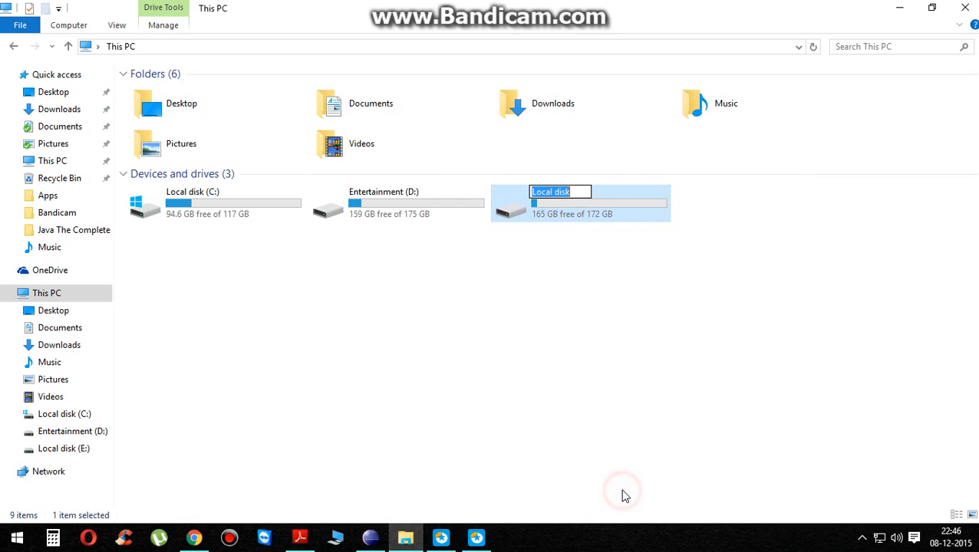
text(Person)
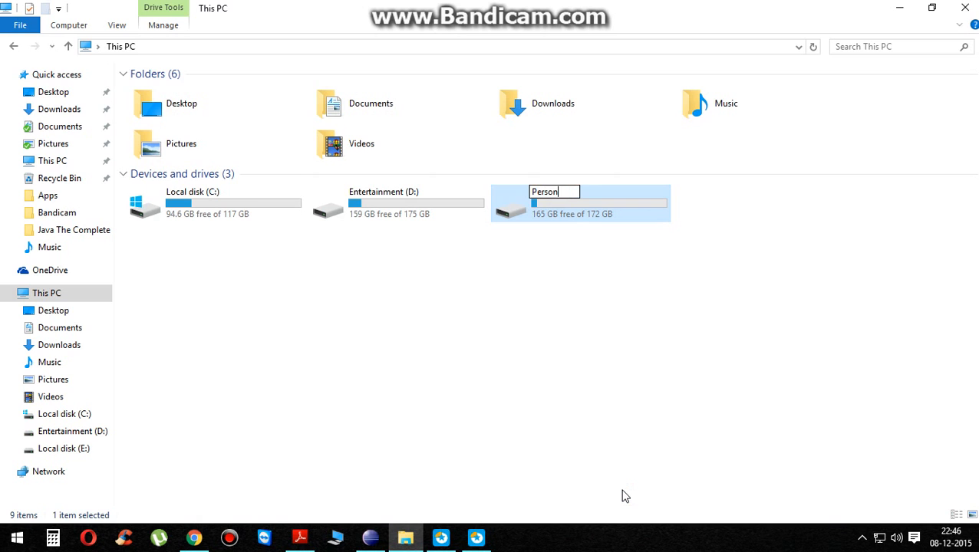
text(al (E:)
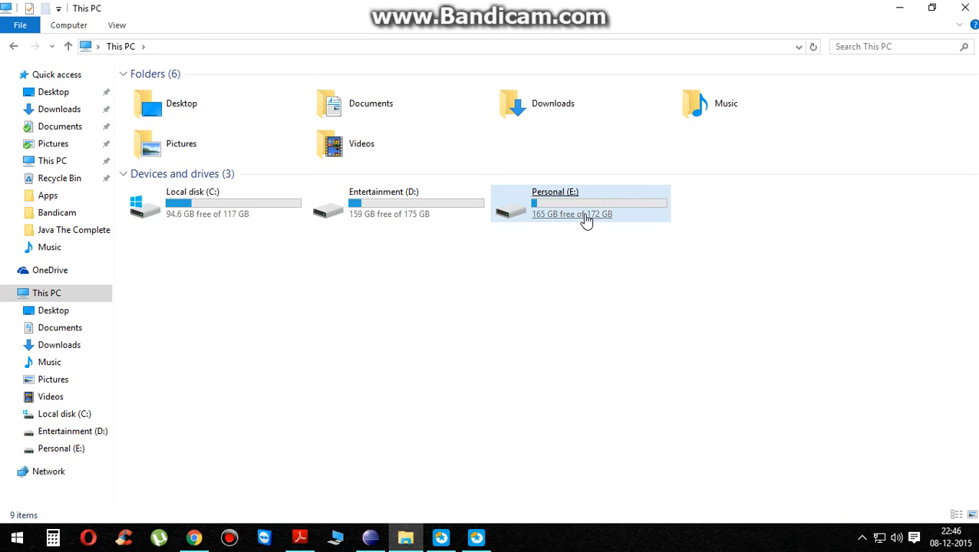
click(473, 538)
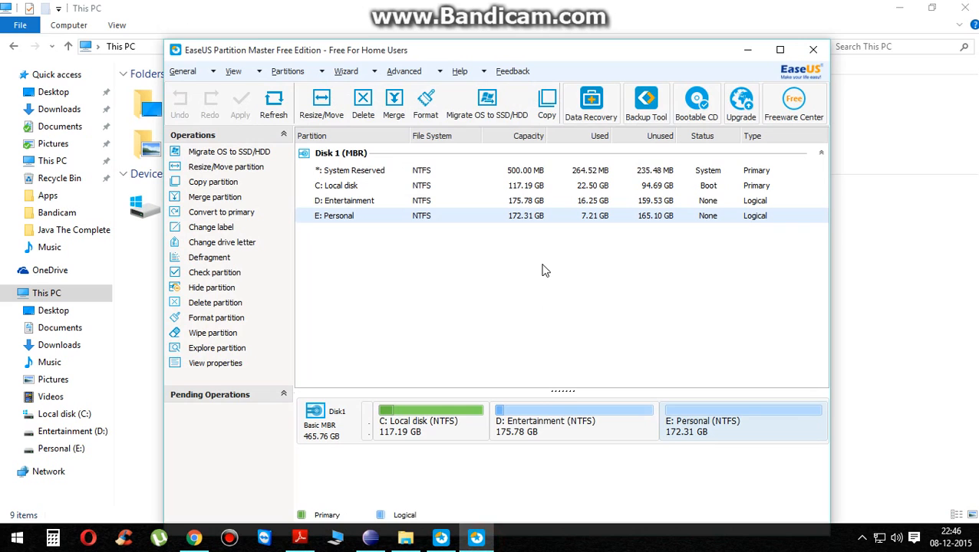
click(810, 46)
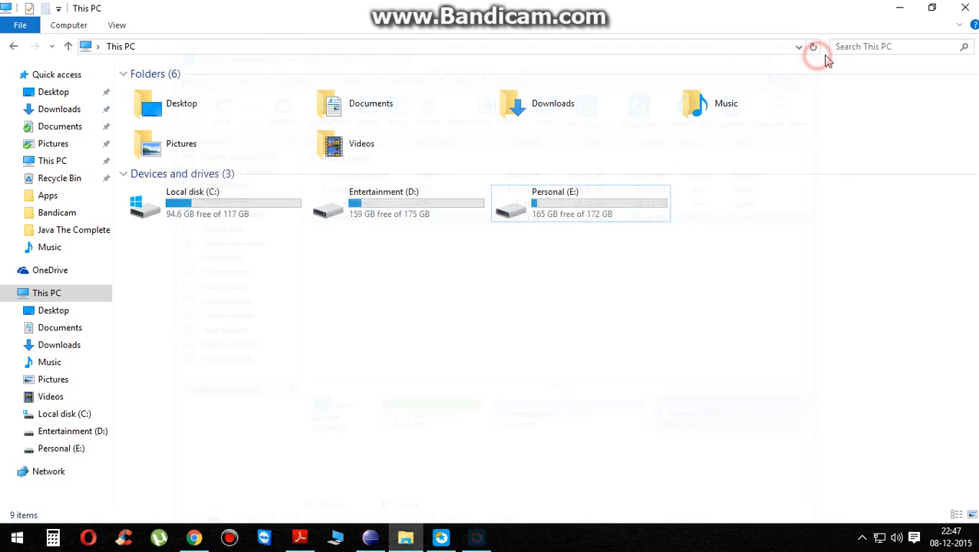